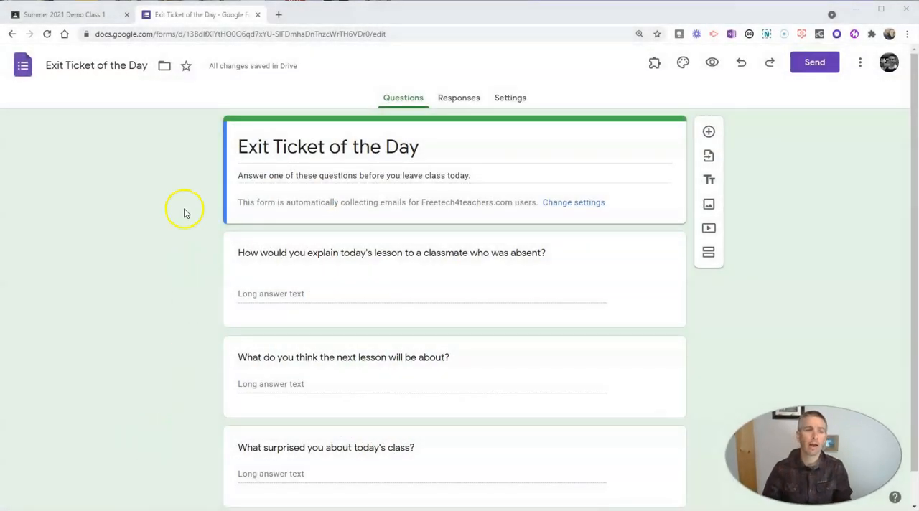
mouse_move(121, 172)
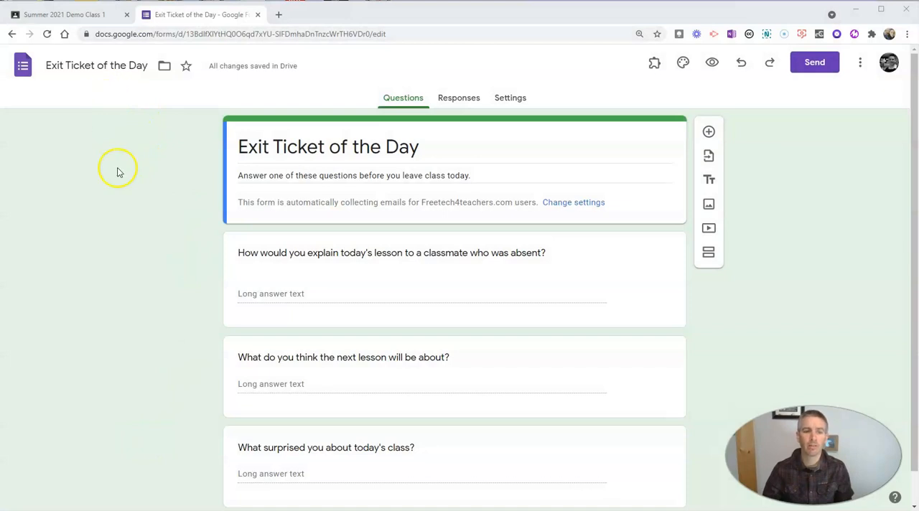
mouse_move(185, 278)
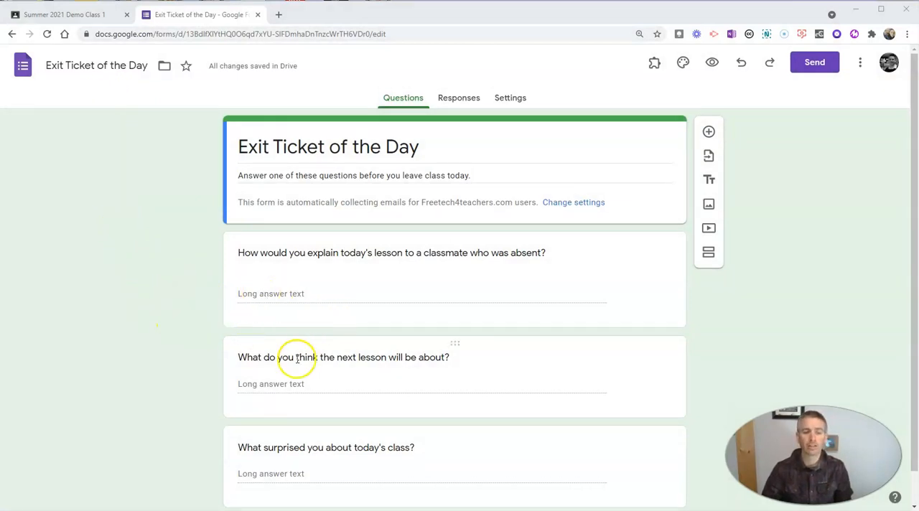
mouse_move(173, 373)
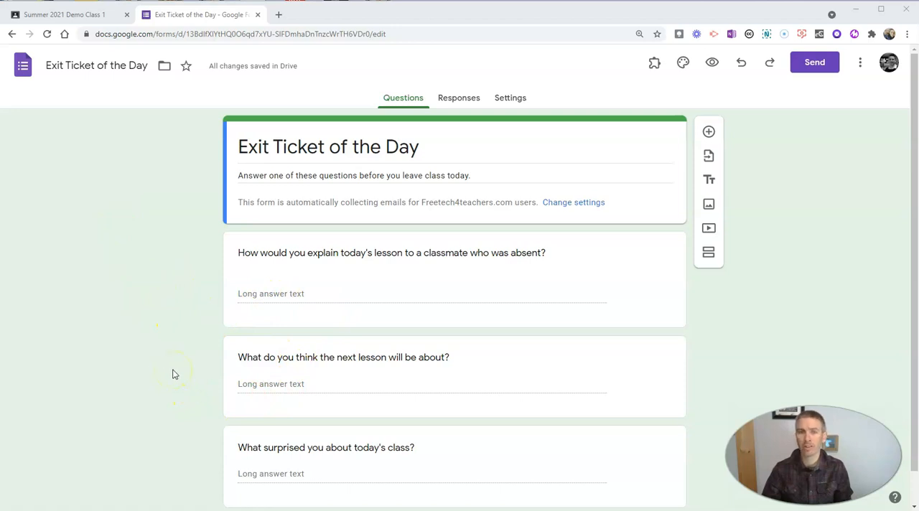
mouse_move(349, 331)
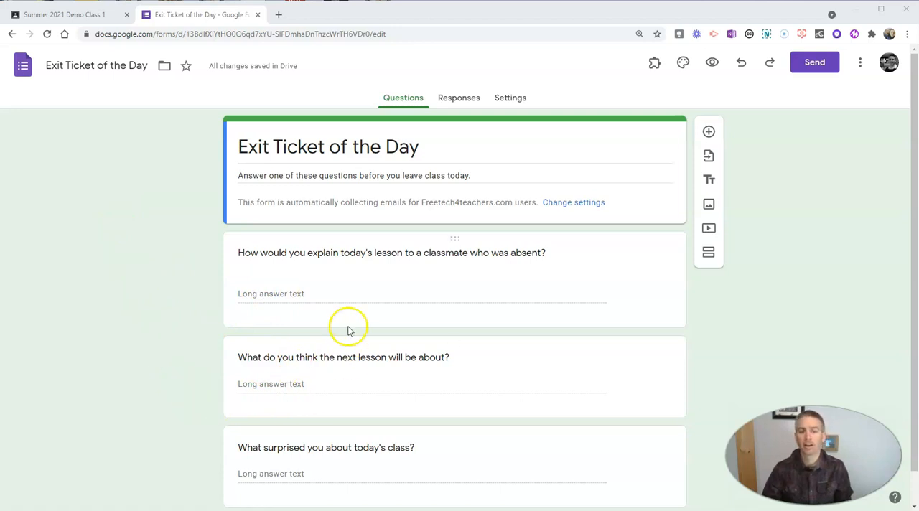
Start a new assignment from the Classwork page of Summer 2021 Demo Class
scroll(down, 3)
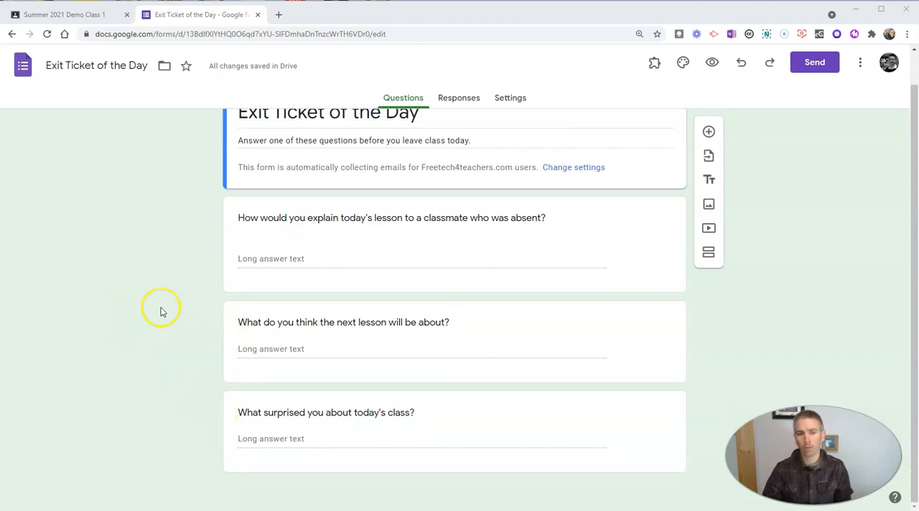
scroll(up, 3)
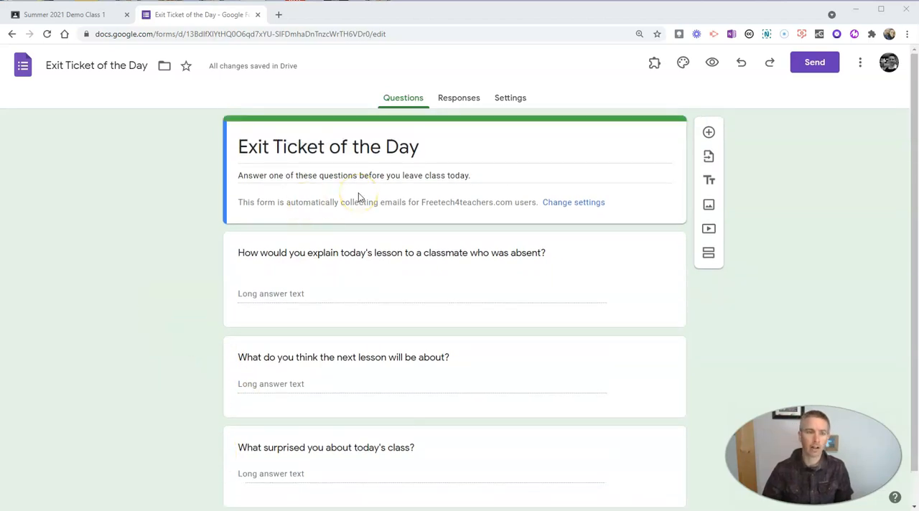
click(64, 14)
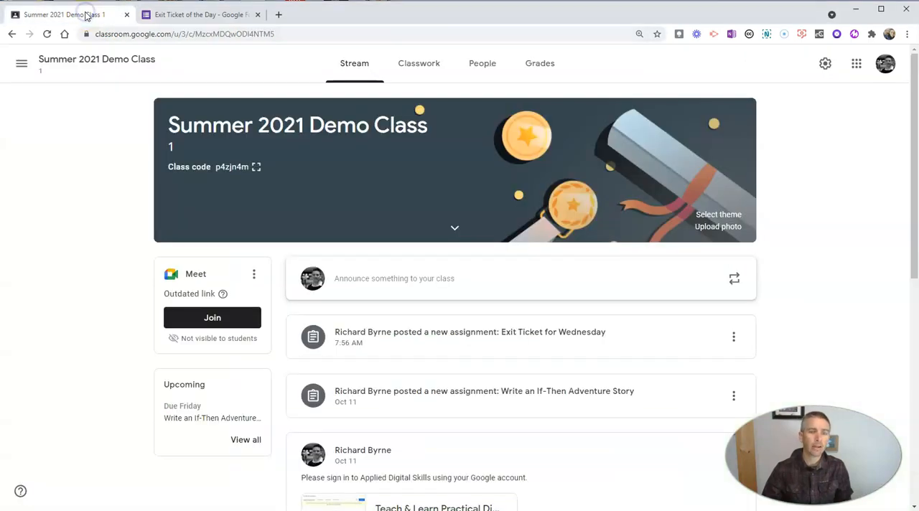
click(419, 63)
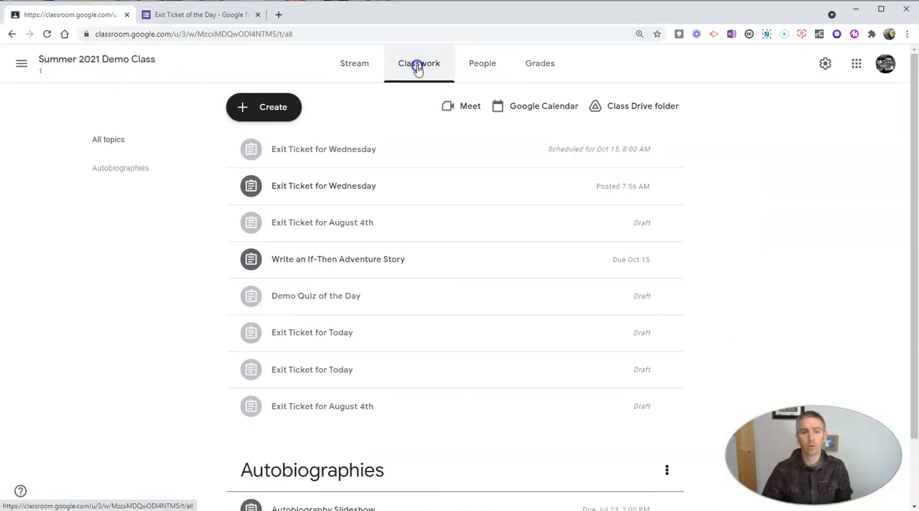
click(264, 106)
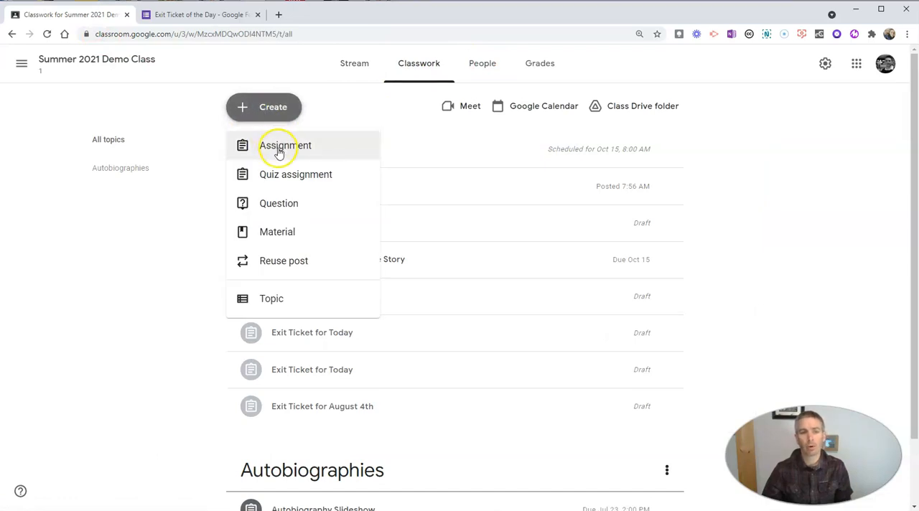
click(284, 145)
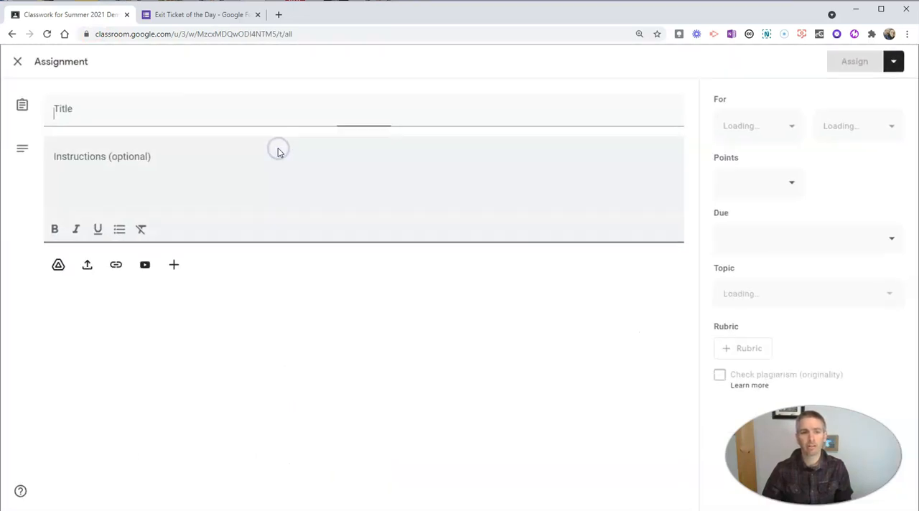
Title the assignment 'Exit Ticket for Wednesday', correcting the misspelling
text(Exit Ticket f)
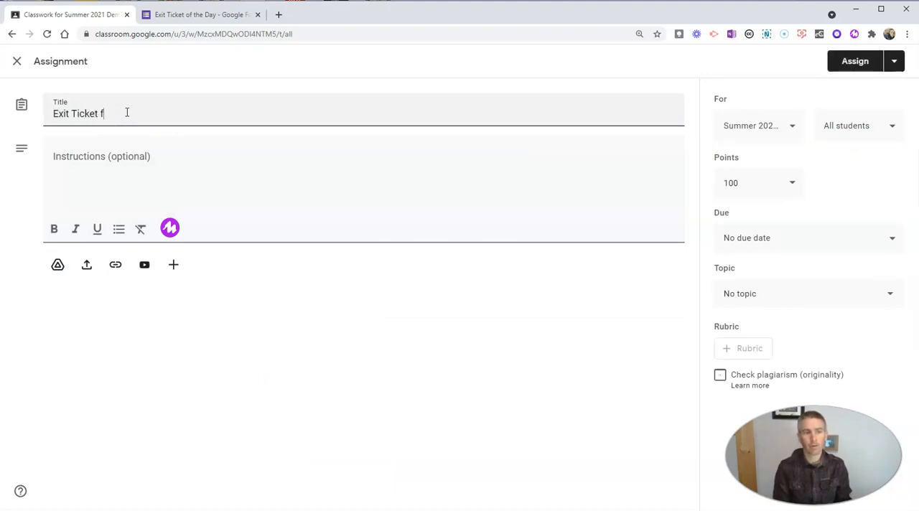
text(or Weden)
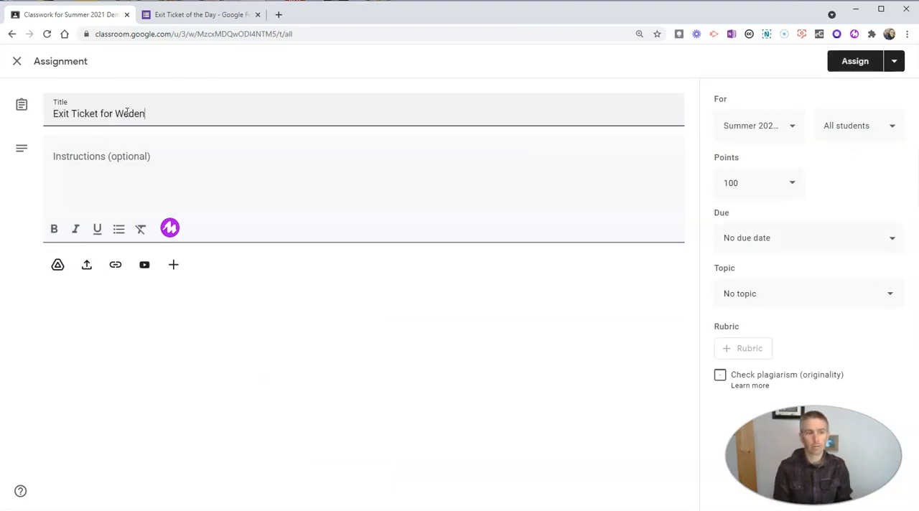
key(Backspace)
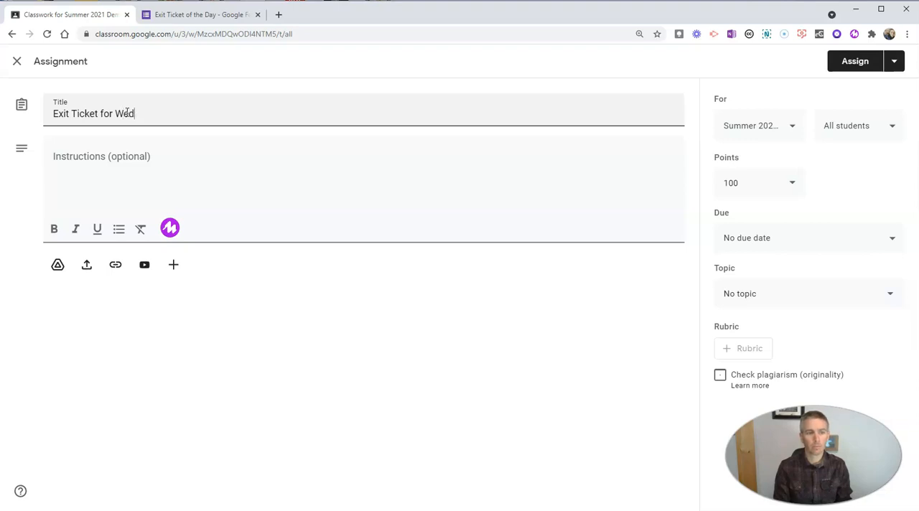
text(nesday)
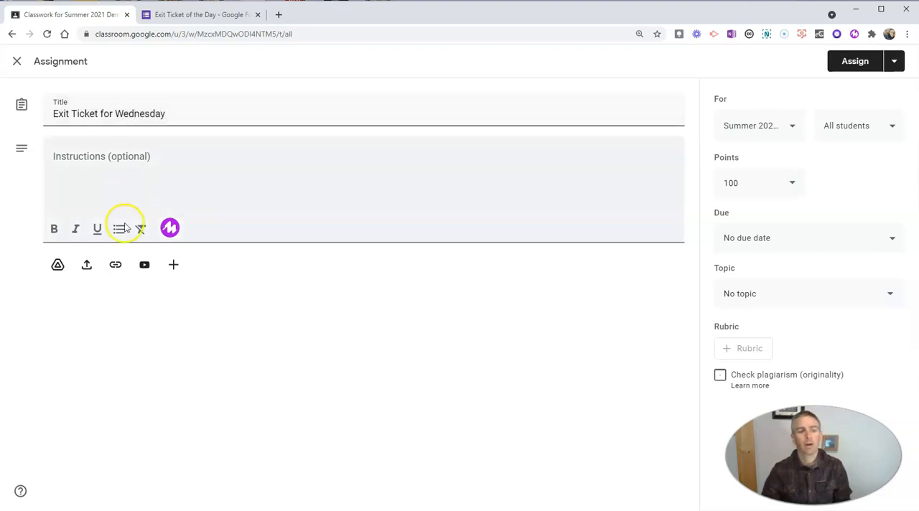
mouse_move(57, 265)
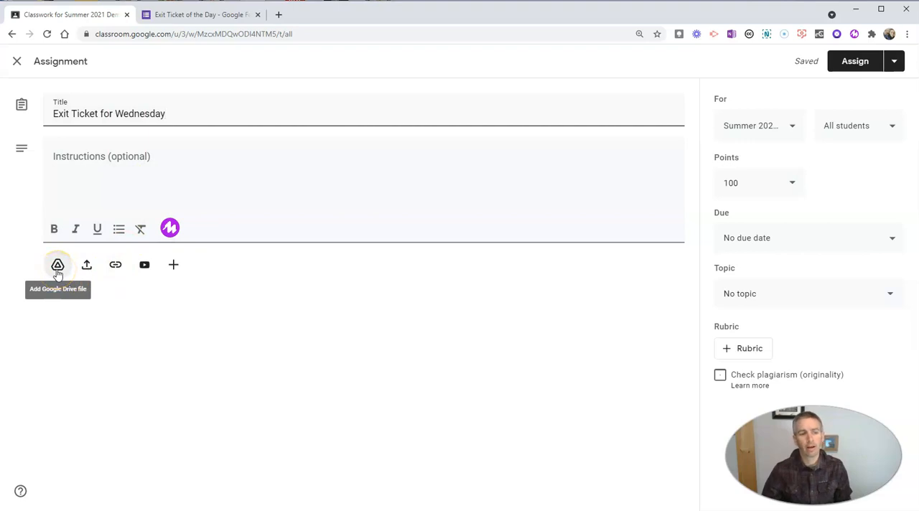
Attach the 'Exit Ticket of the Day' form from Google Drive to the assignment
click(58, 264)
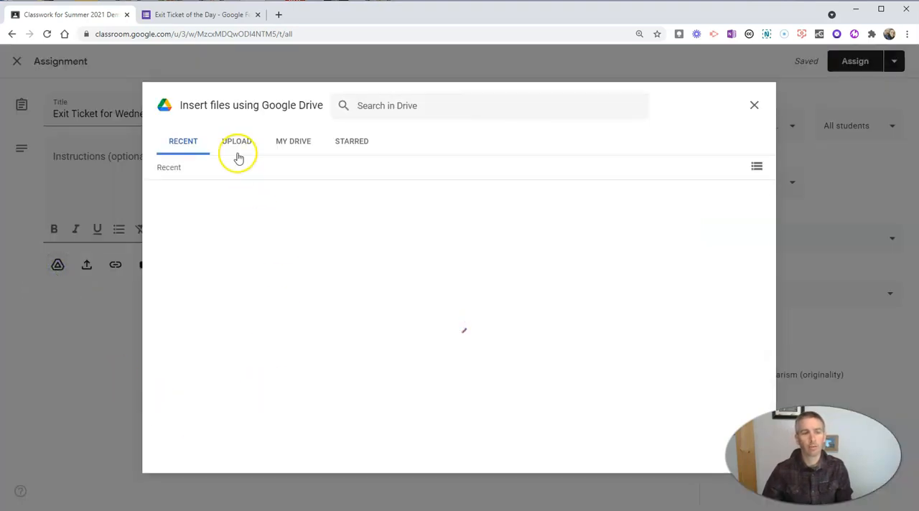
click(216, 244)
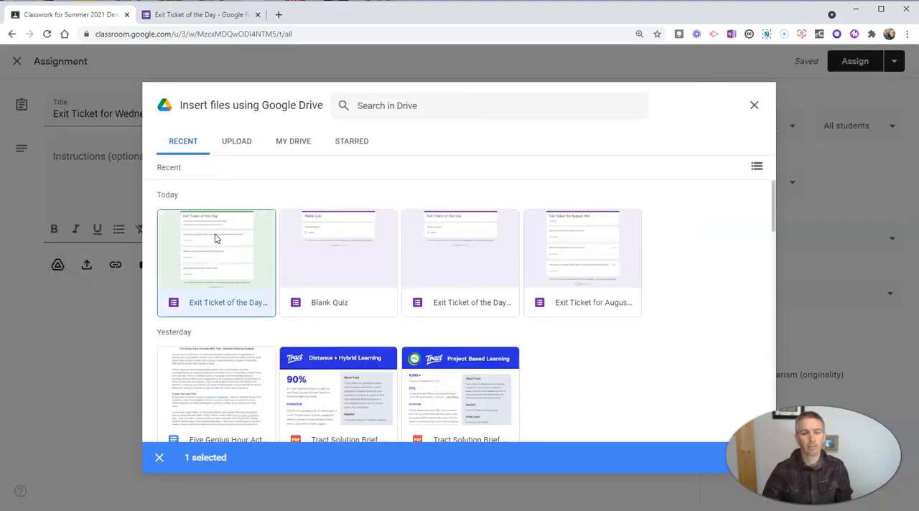
click(215, 262)
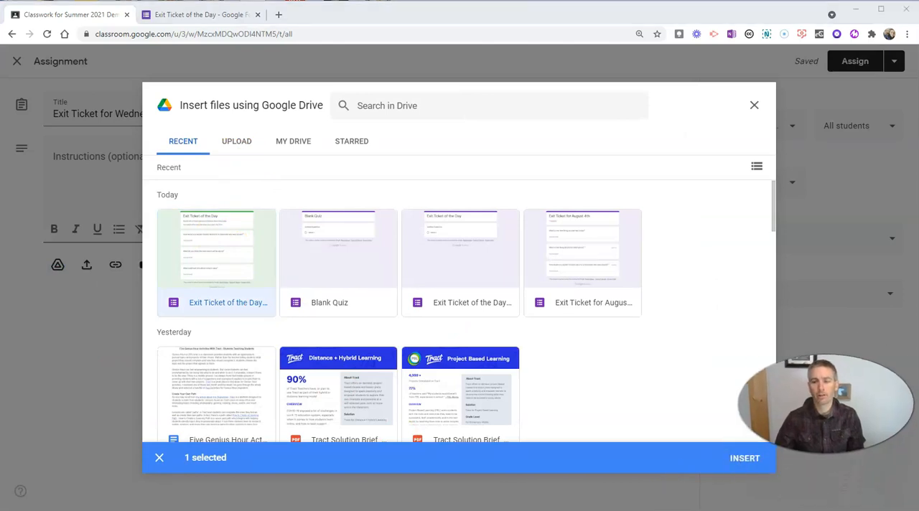
click(744, 458)
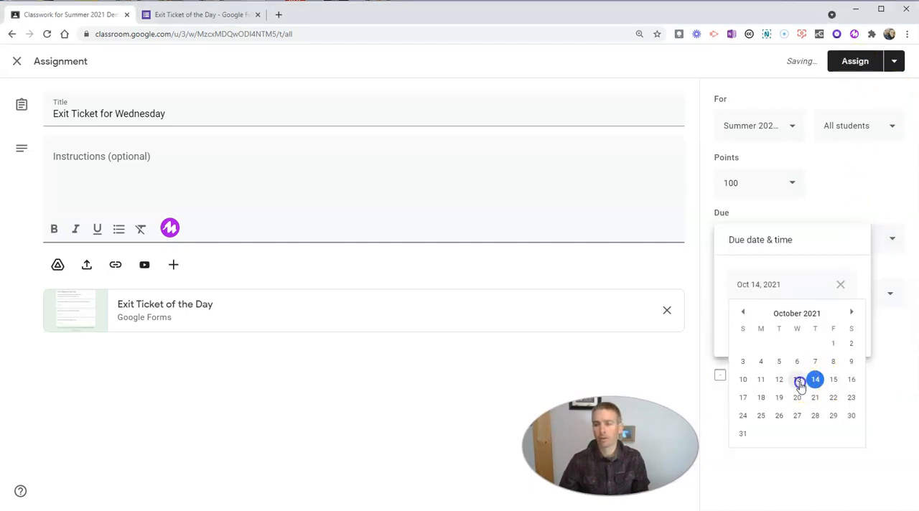
Pick the due date and assign the Wednesday exit ticket, due 11:59 PM
click(797, 379)
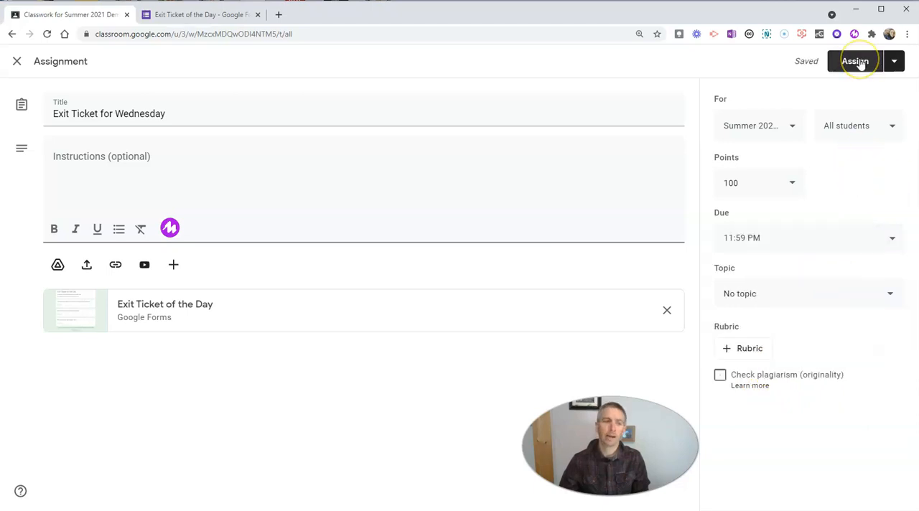
click(854, 60)
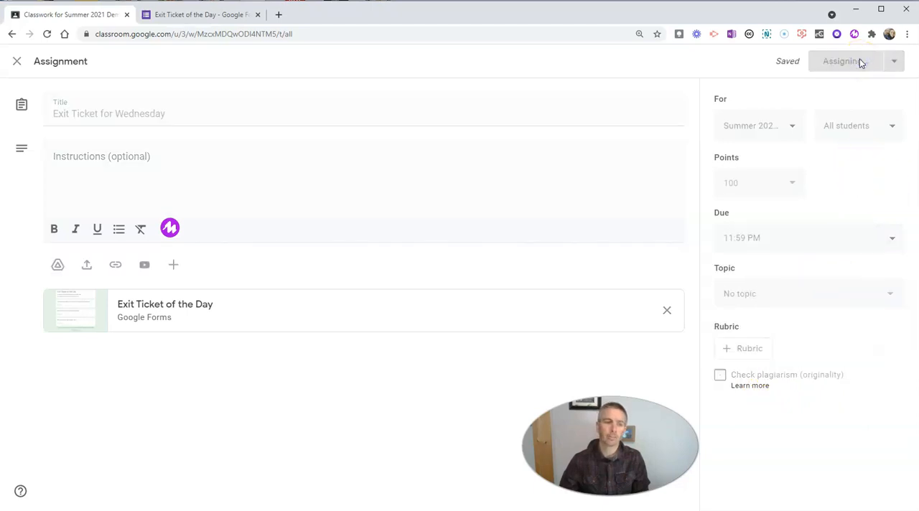
click(839, 60)
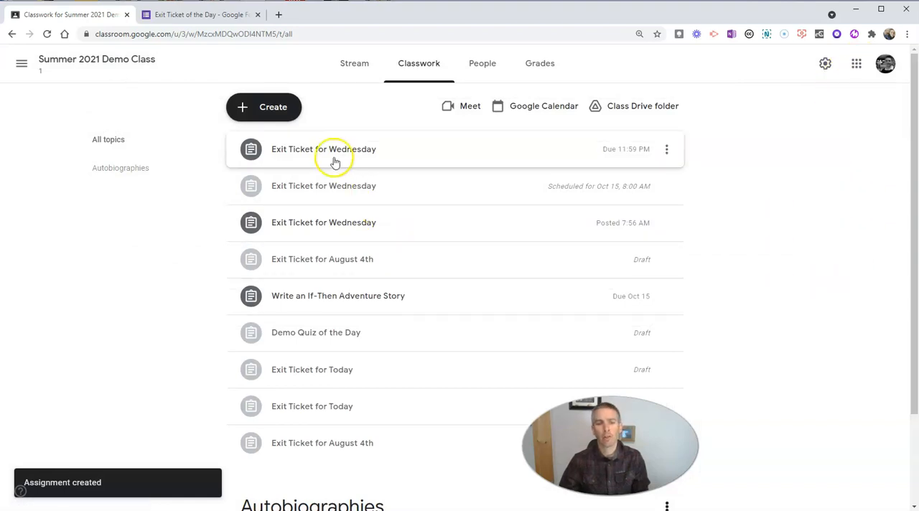
mouse_move(316, 187)
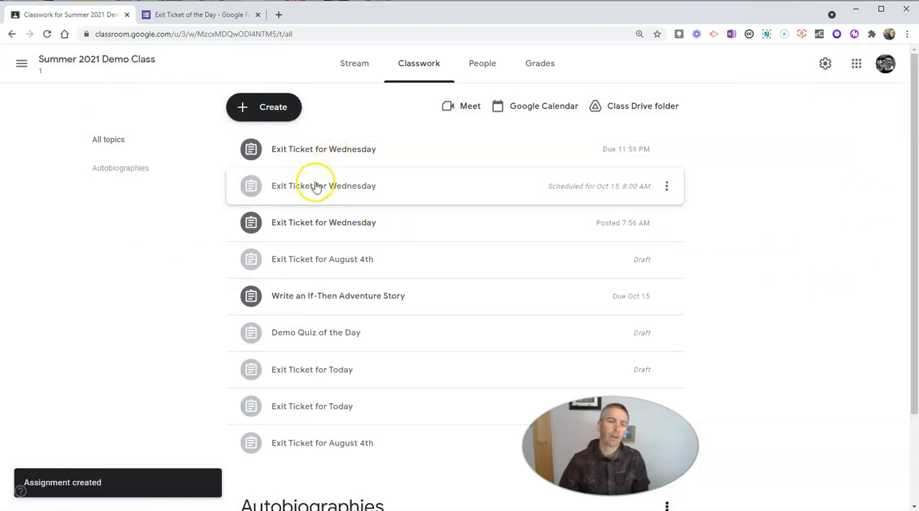
Glance at the Exit Ticket form, return to Classwork and start another post
click(201, 15)
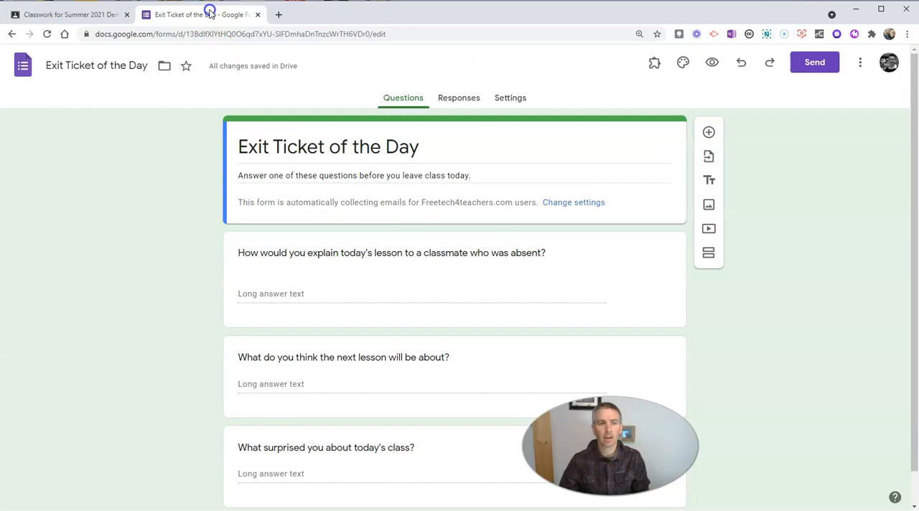
click(69, 15)
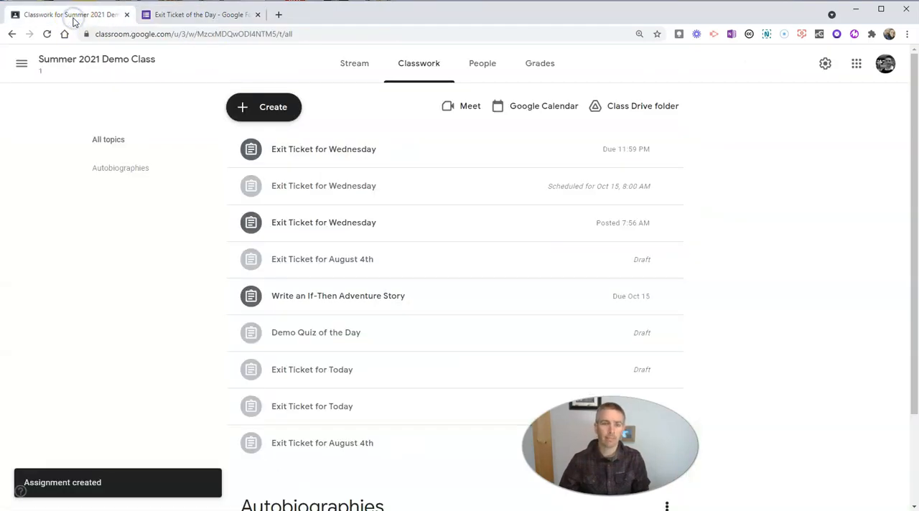
mouse_move(264, 106)
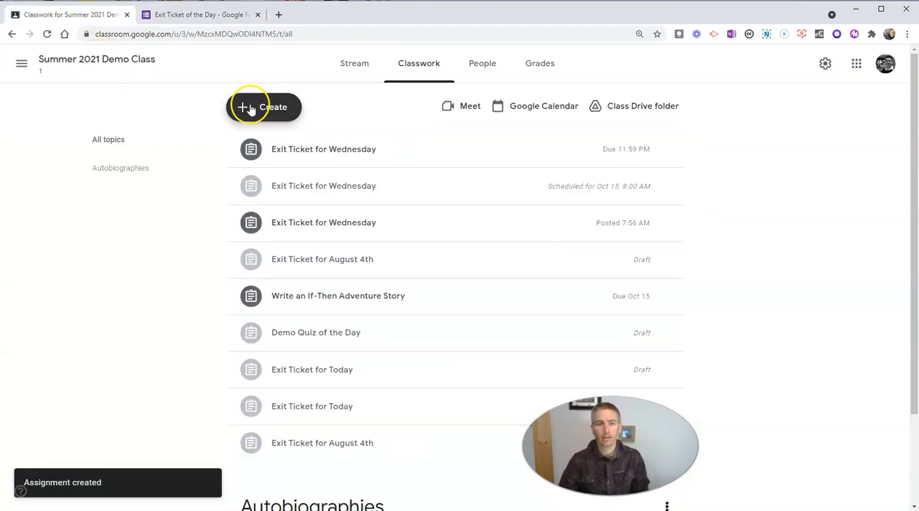
click(264, 106)
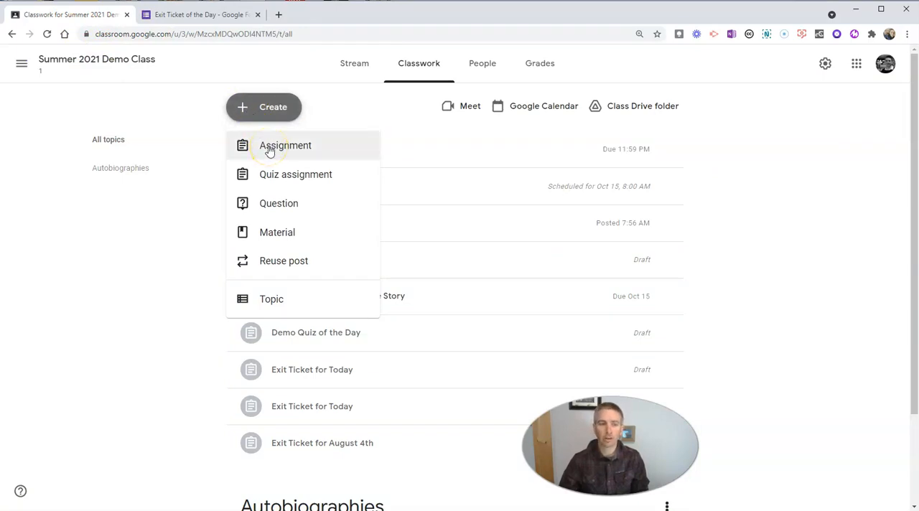
mouse_move(284, 261)
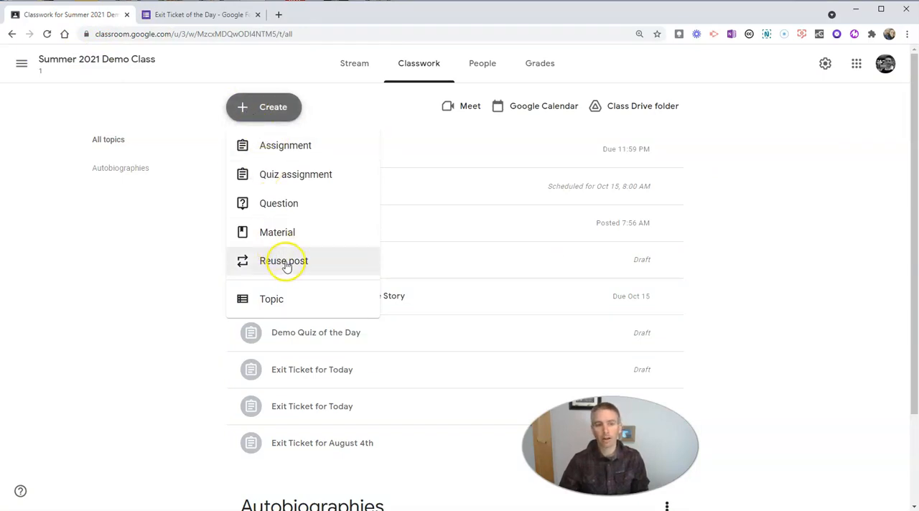
Reuse the Wednesday exit ticket post and retitle it 'Exit Ticket for Friday'
click(283, 261)
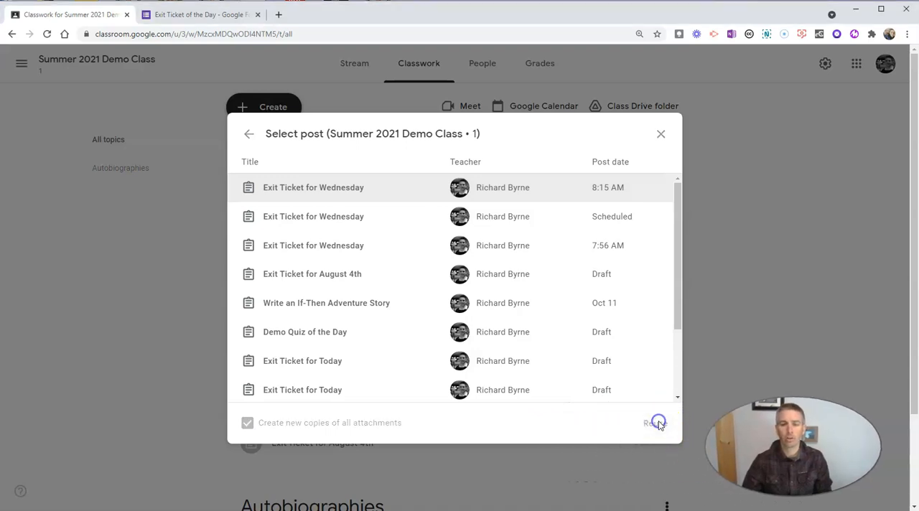
mouse_move(393, 356)
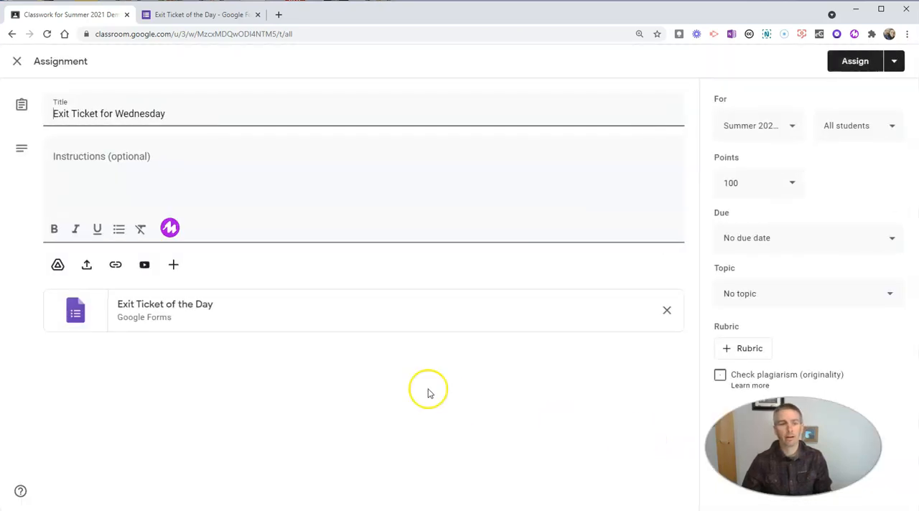
double_click(141, 113)
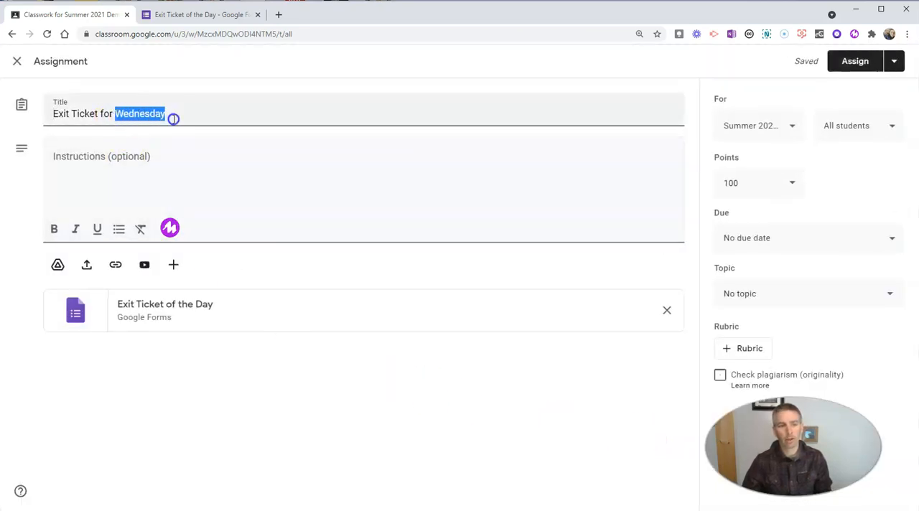
text(Friday)
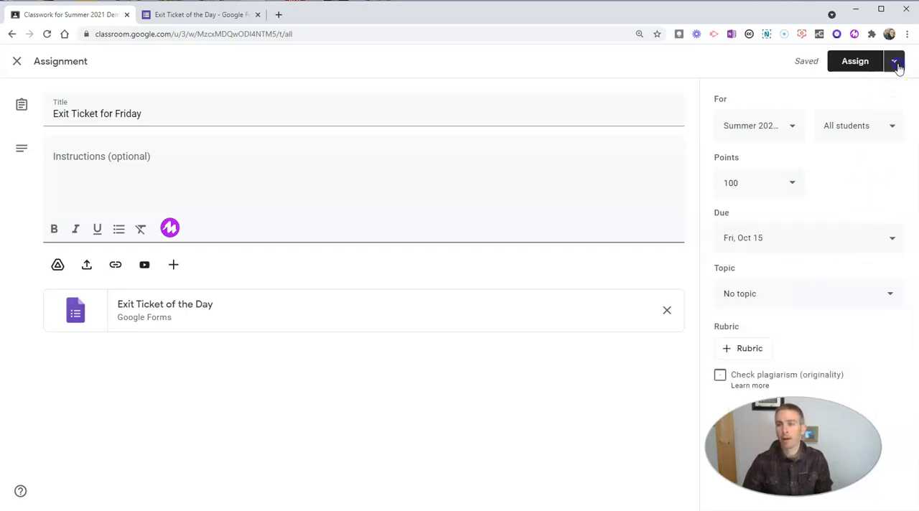
Schedule the Friday exit ticket to post on October 15 at 7:00 AM
click(893, 60)
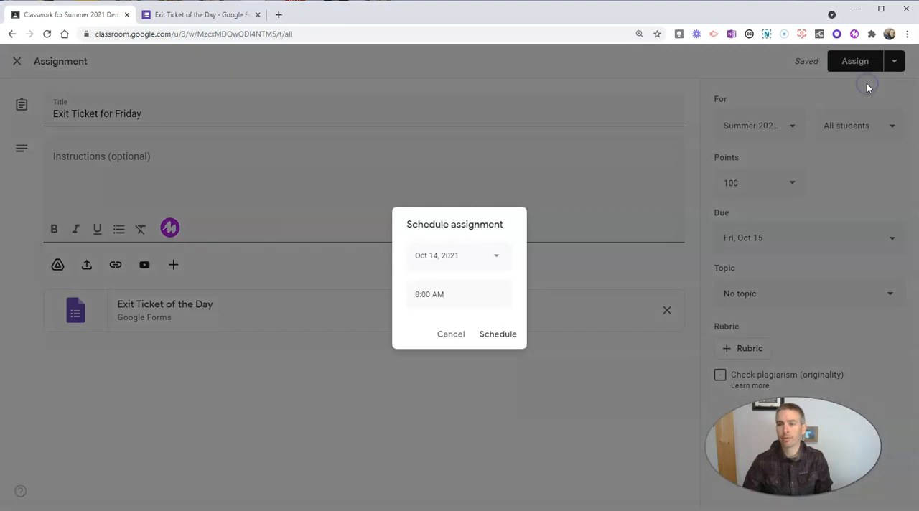
click(456, 256)
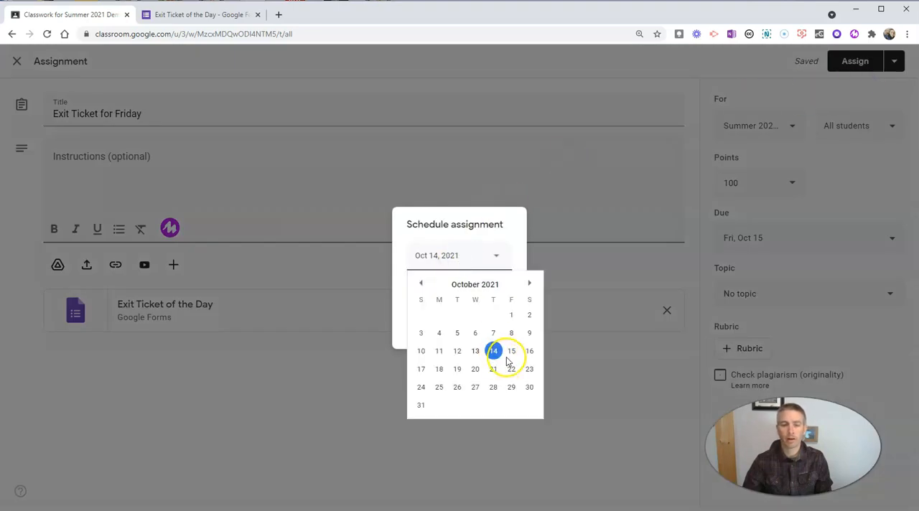
click(511, 350)
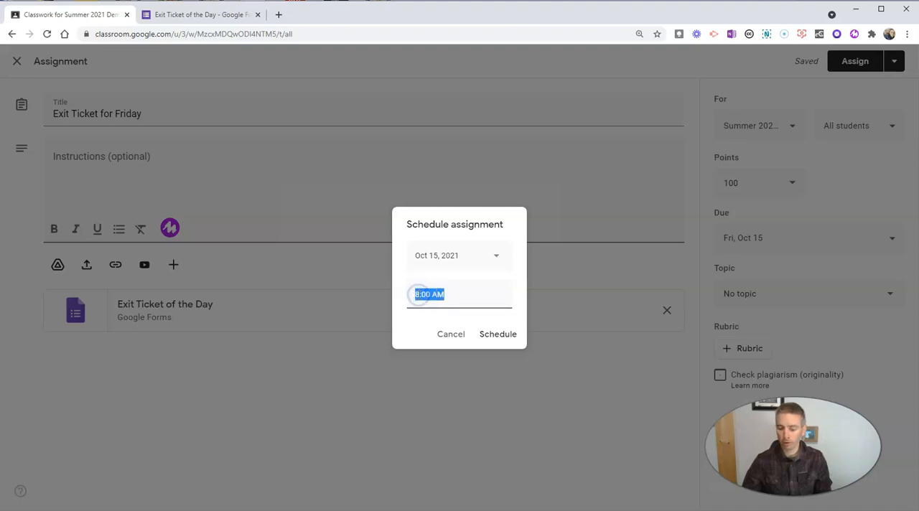
text(6)
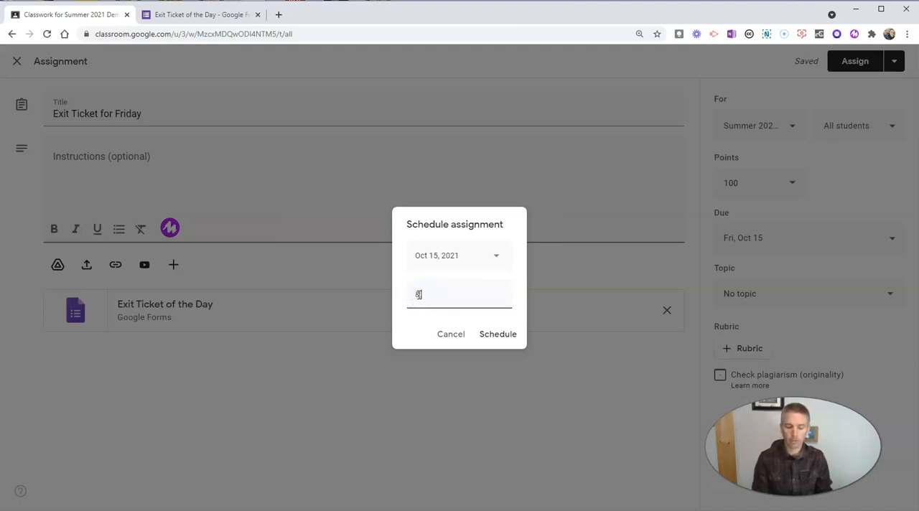
key(Backspace)
text(7:00 AM)
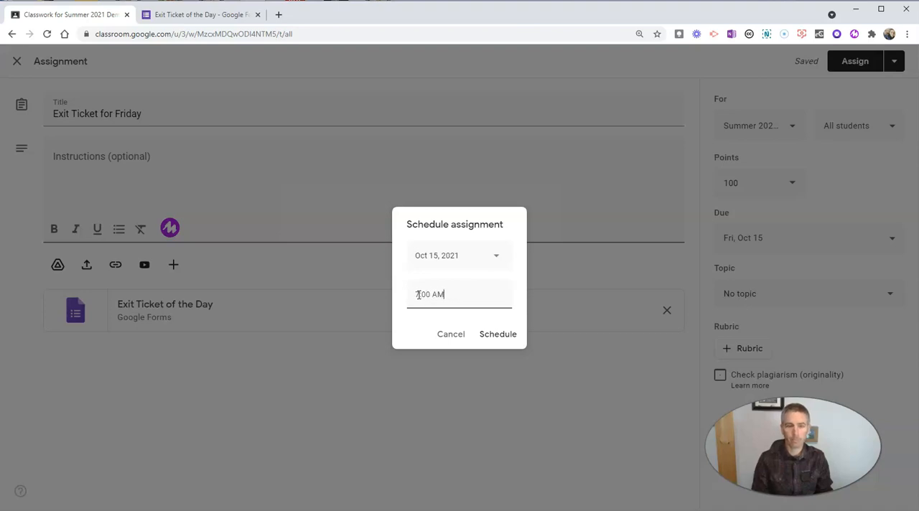
click(496, 333)
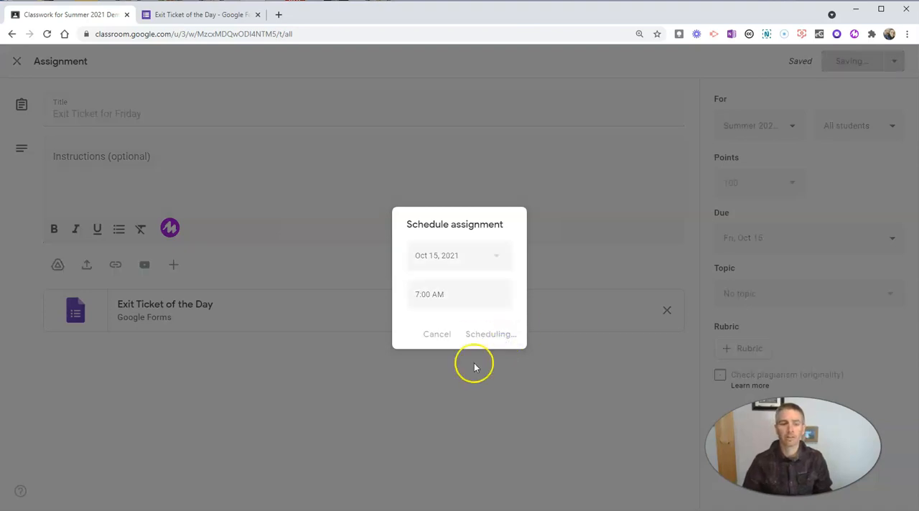
click(491, 333)
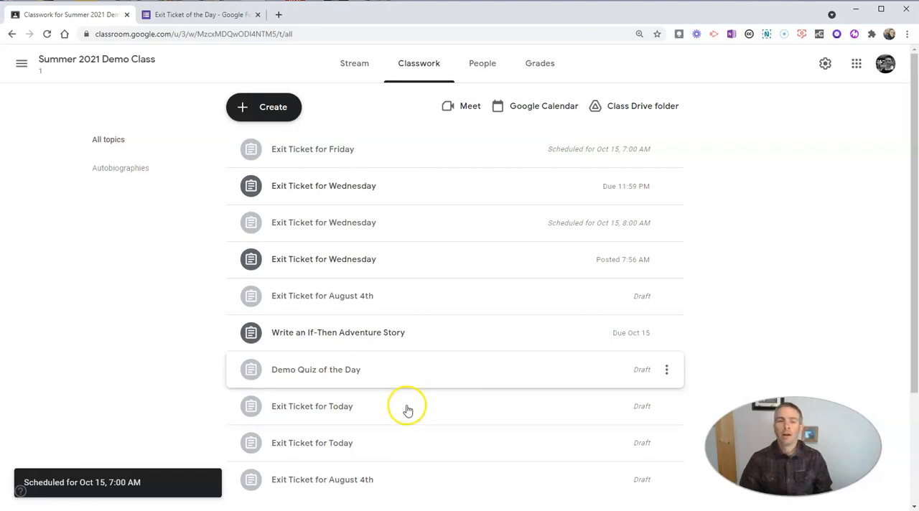
mouse_move(400, 379)
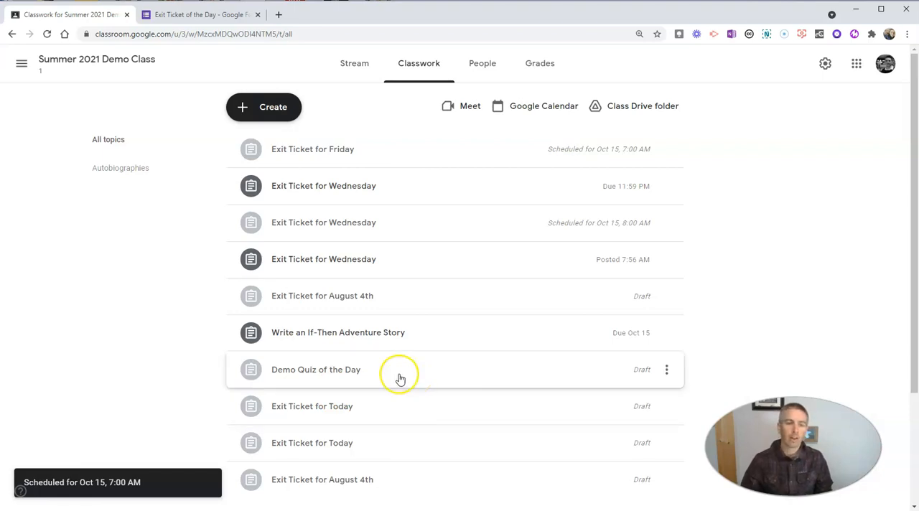
mouse_move(398, 379)
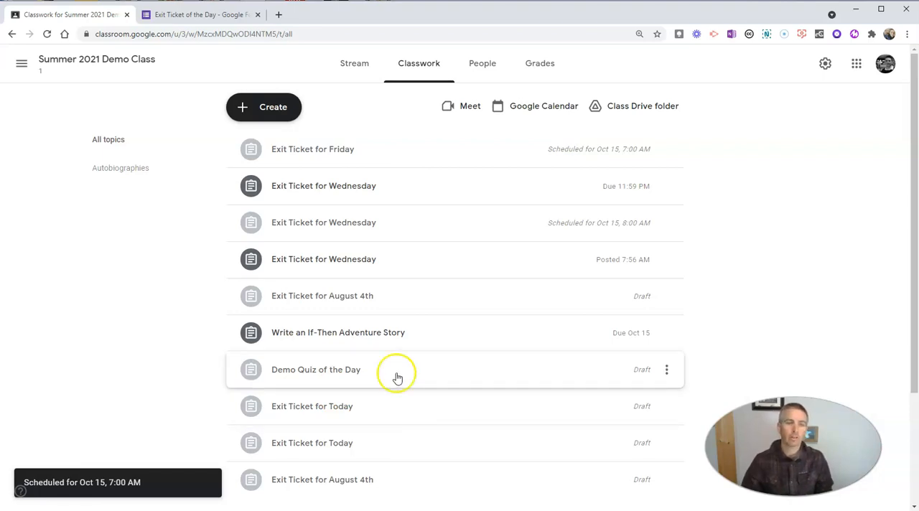
Review the Exit Ticket form, then open the class calendar in Google Calendar
click(201, 14)
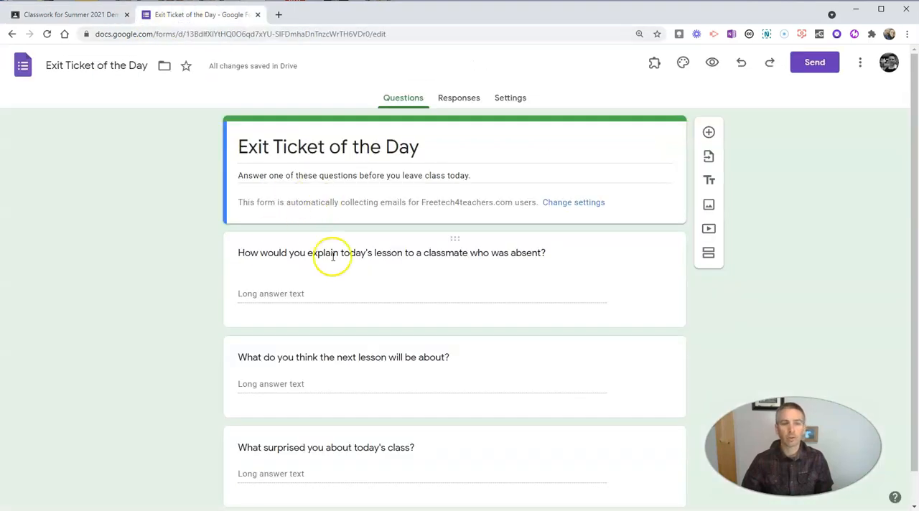
mouse_move(203, 278)
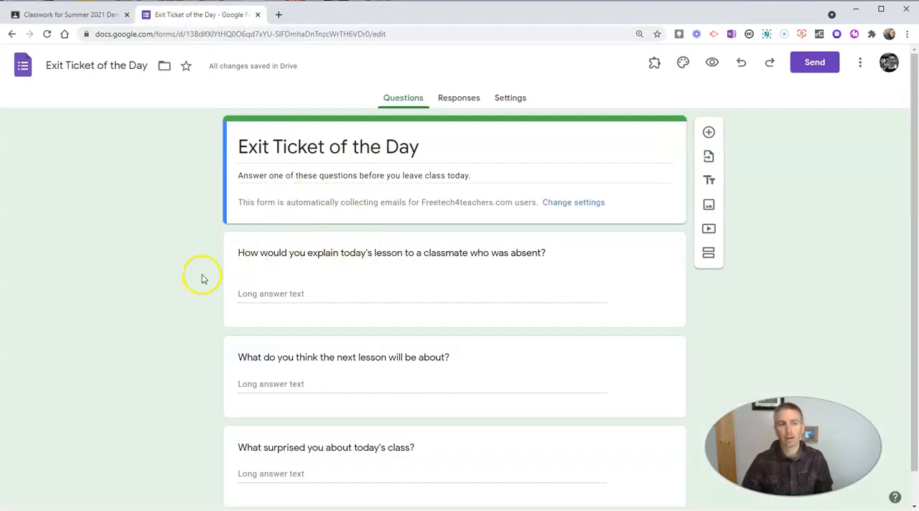
mouse_move(251, 336)
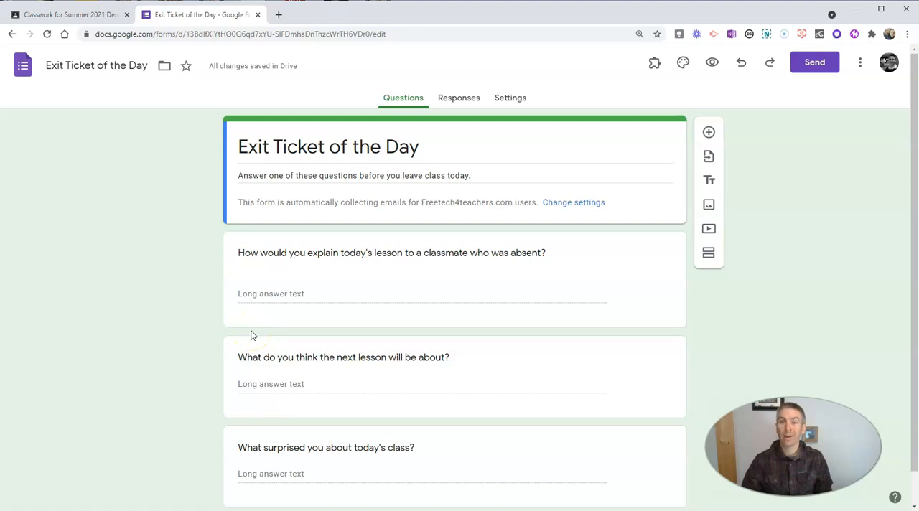
mouse_move(213, 316)
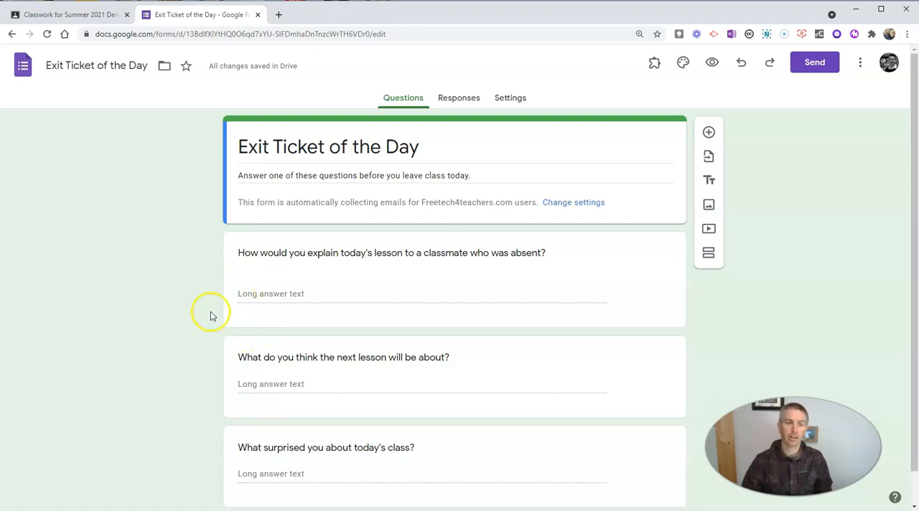
mouse_move(201, 7)
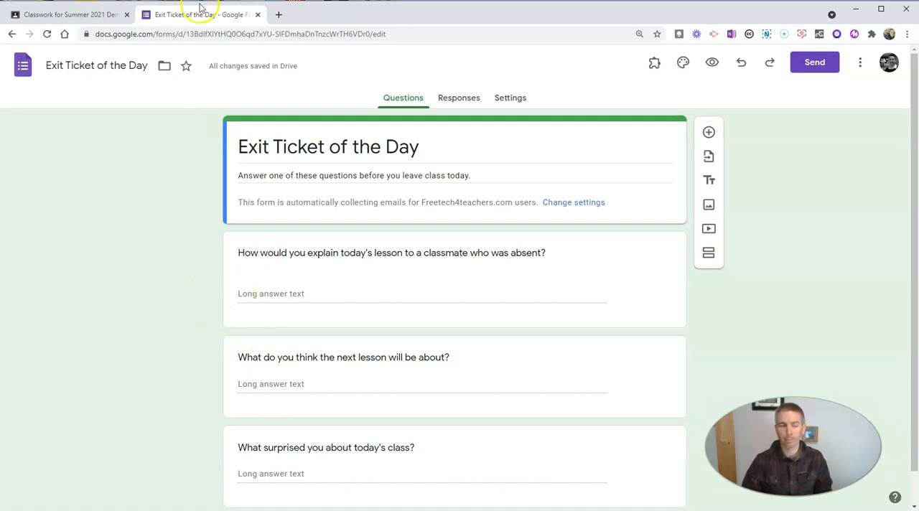
click(69, 14)
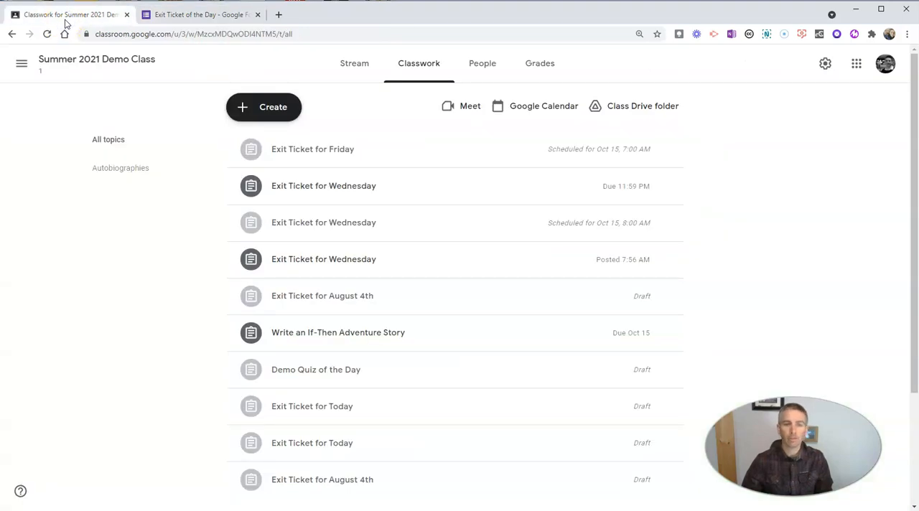
mouse_move(193, 350)
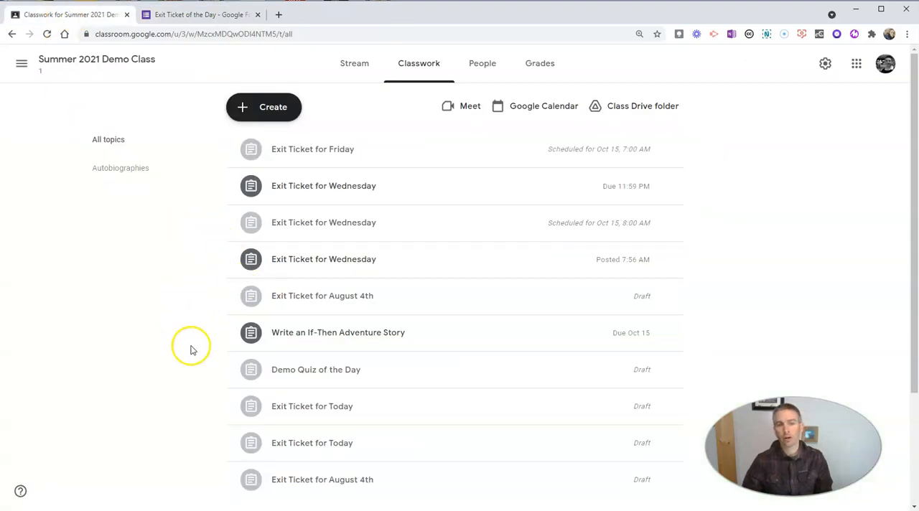
mouse_move(295, 185)
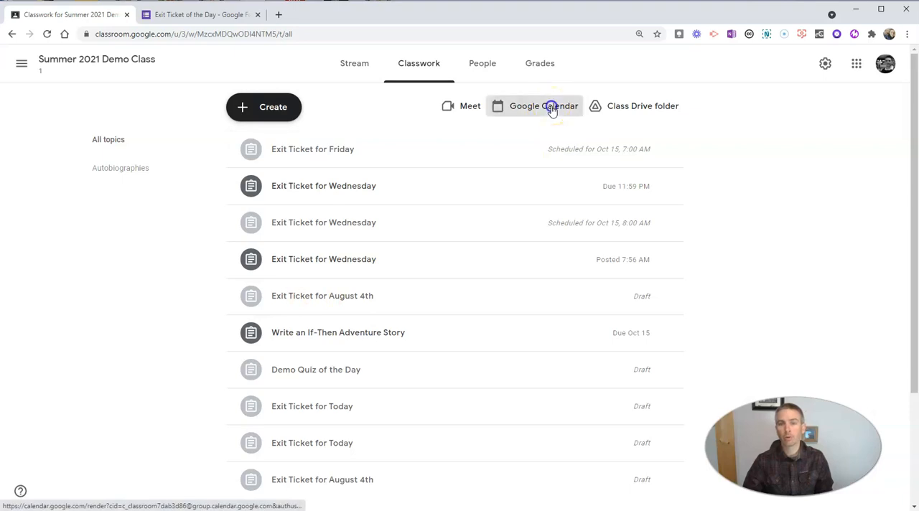
click(543, 106)
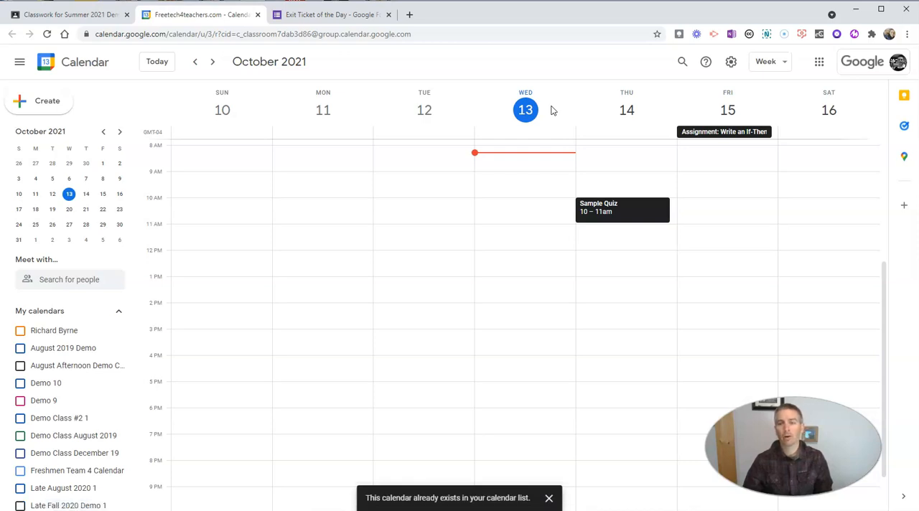
mouse_move(493, 270)
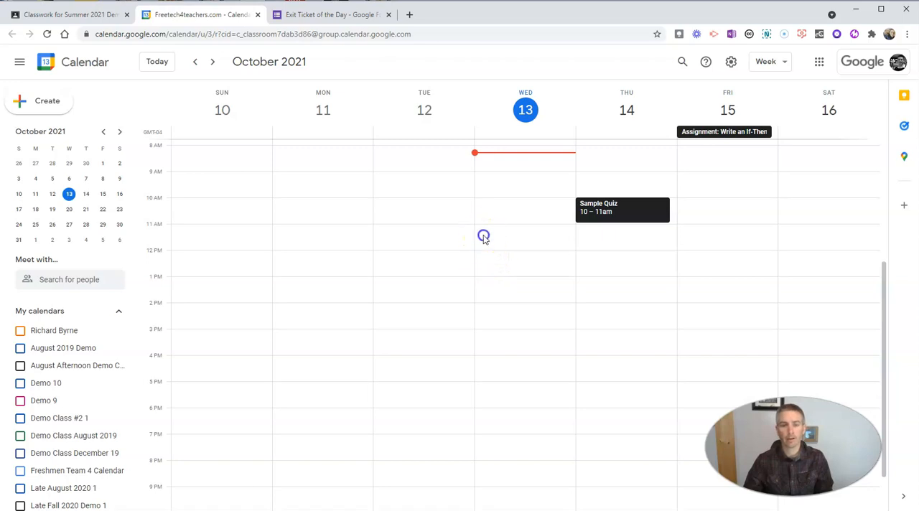
Create a Wednesday Oct 13, 11am event titled 'Exit Ticket Due' and open its full details
click(483, 235)
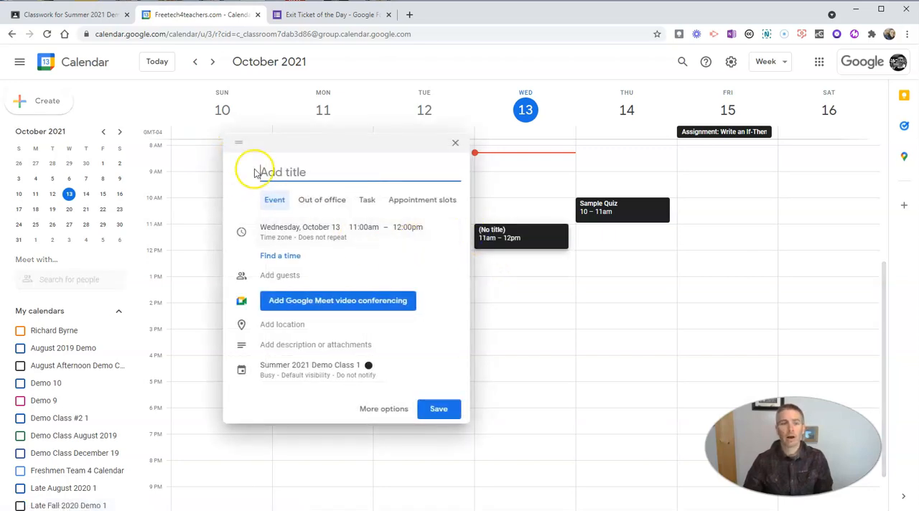
text(E)
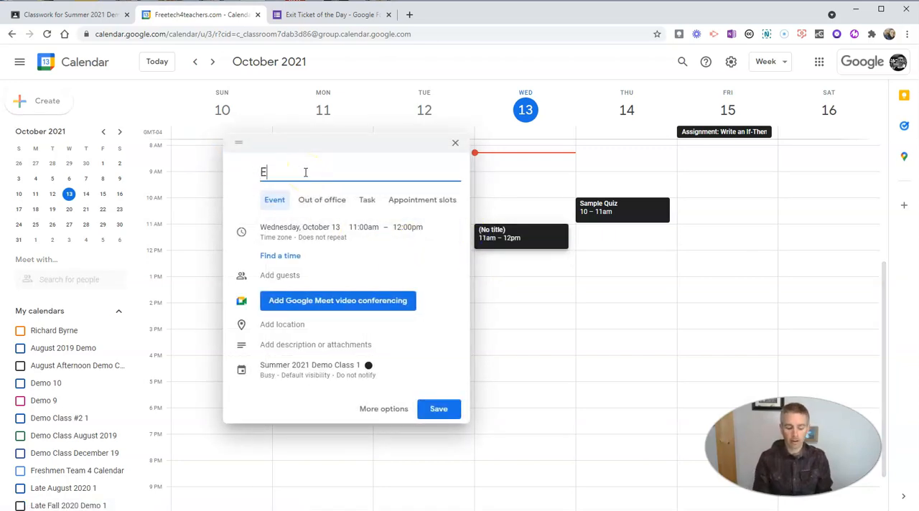
text(xit Ticket)
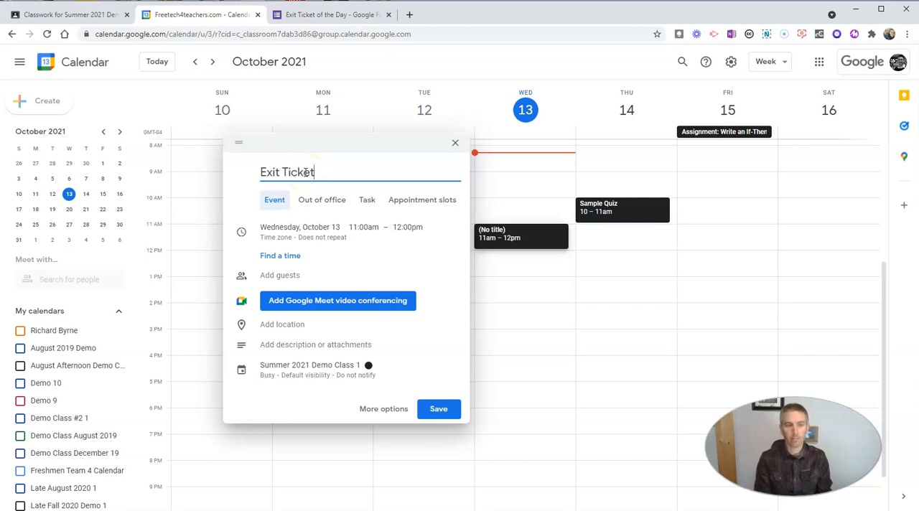
text(Due)
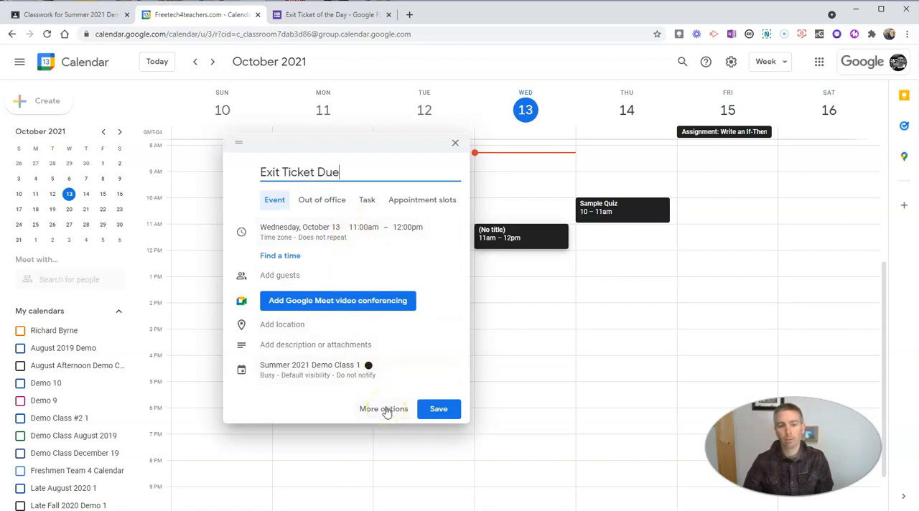
click(383, 408)
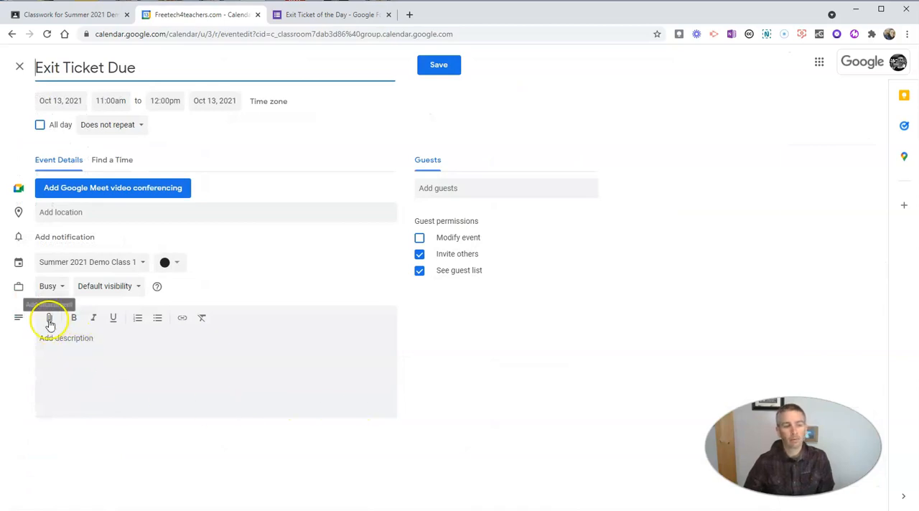
Attach the Exit Ticket form from Drive to the event and show its repeat choices
click(48, 319)
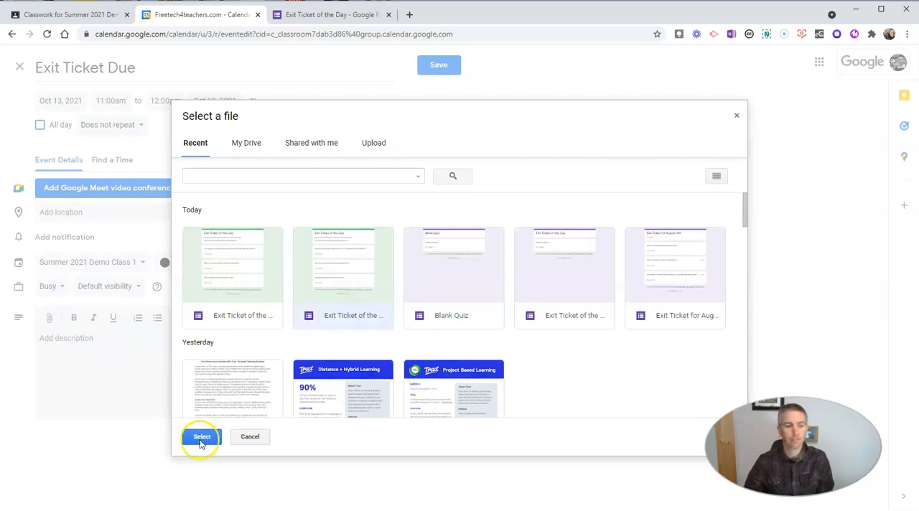
click(201, 437)
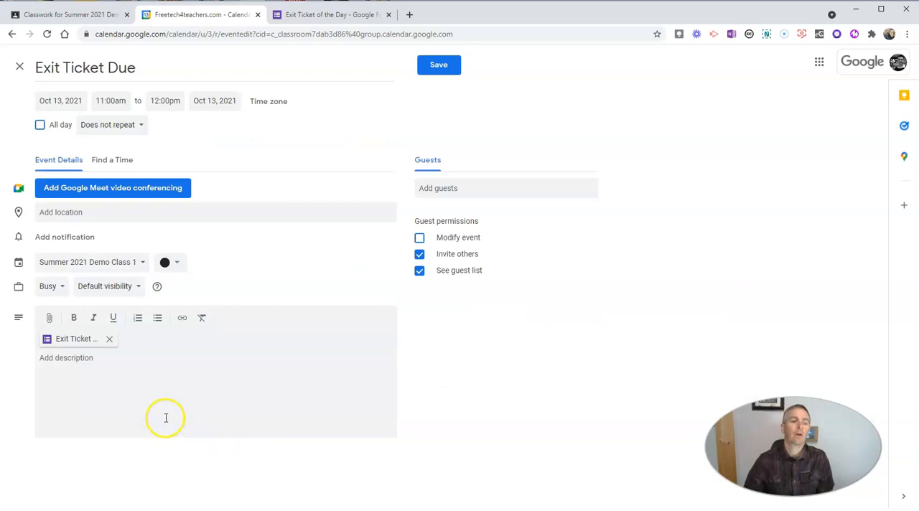
mouse_move(106, 364)
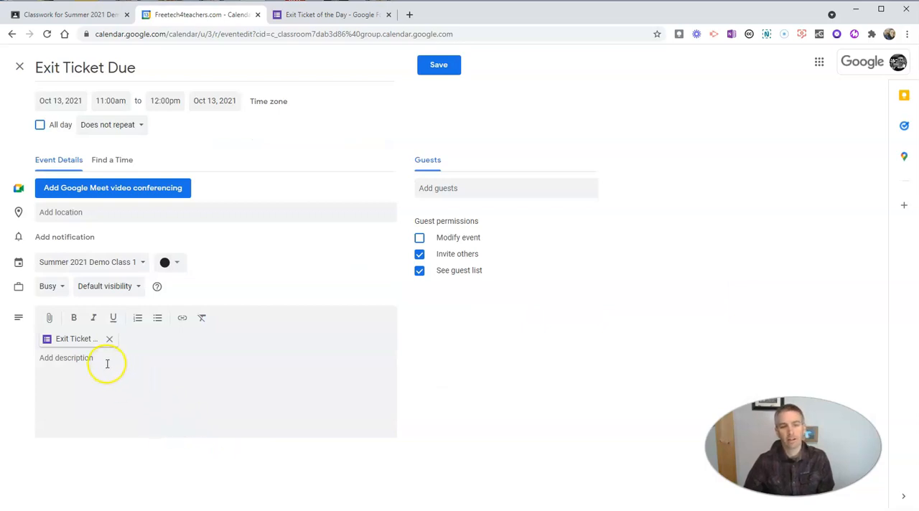
mouse_move(135, 130)
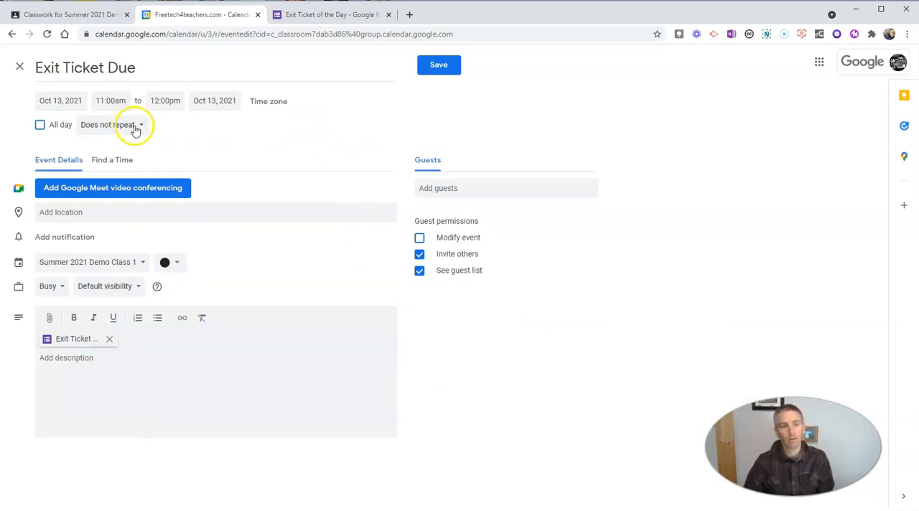
click(107, 124)
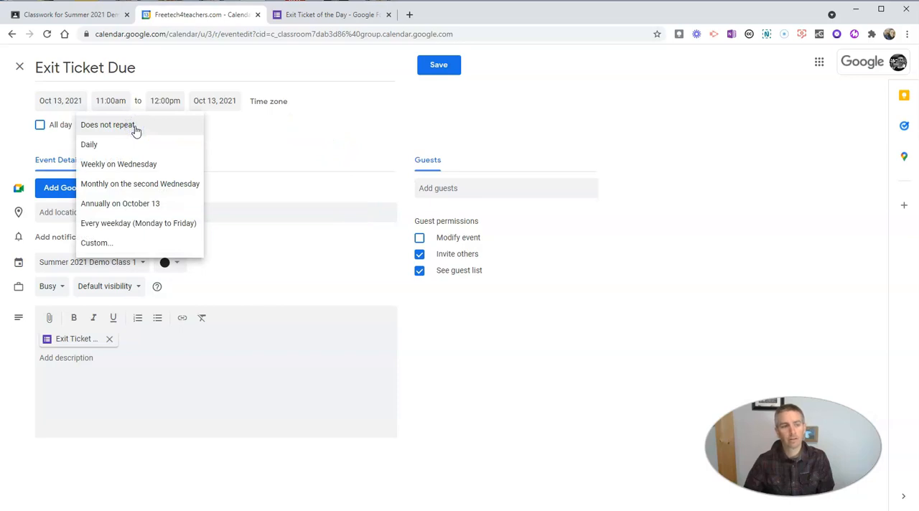
mouse_move(117, 180)
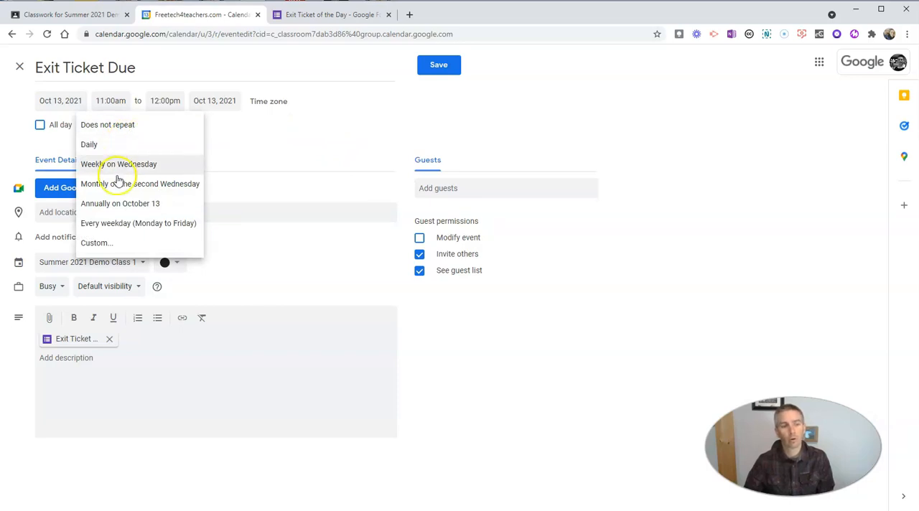
Choose a custom recurrence repeating every 1 week
click(96, 242)
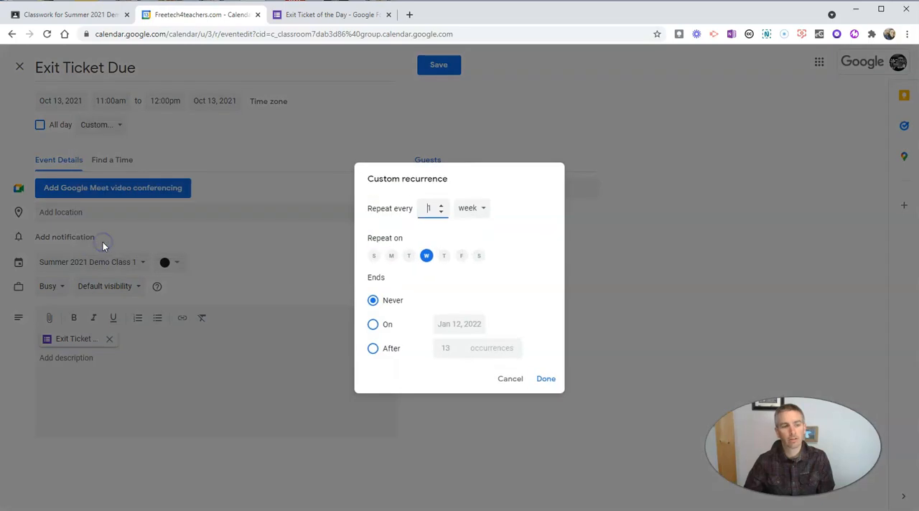
mouse_move(372, 345)
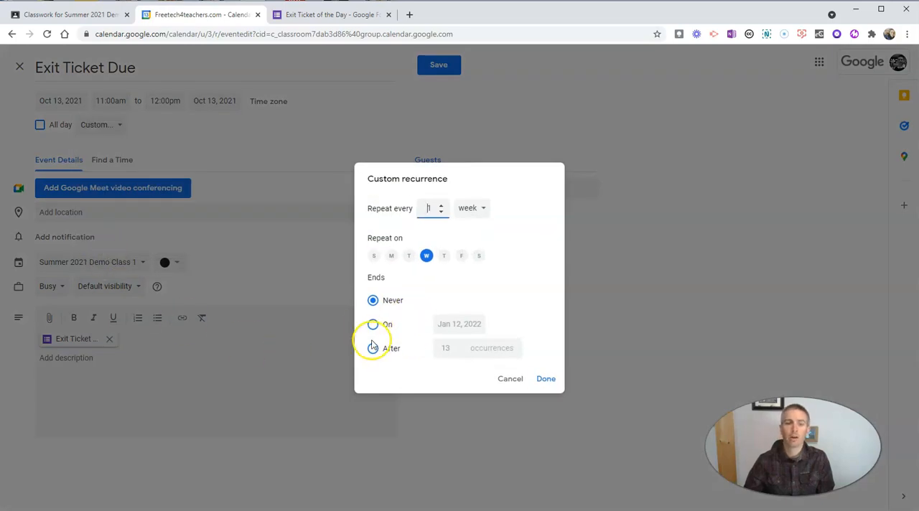
mouse_move(422, 278)
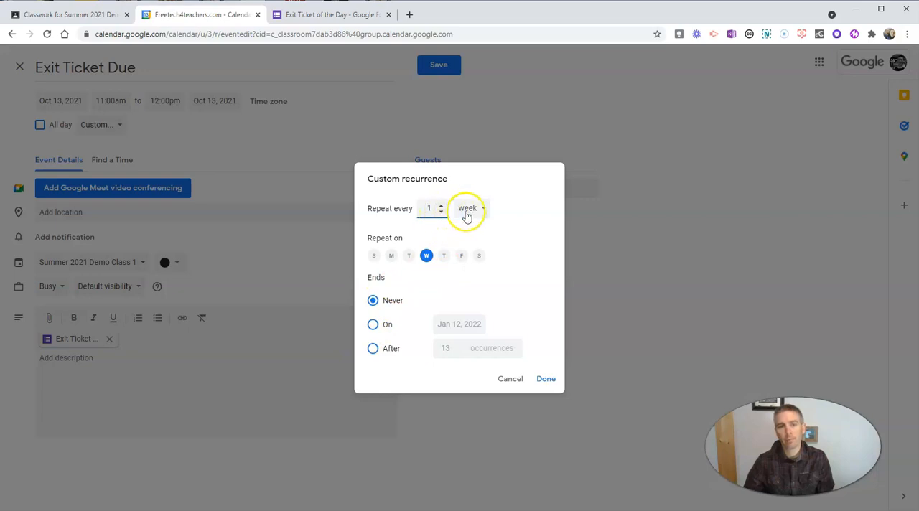
click(468, 208)
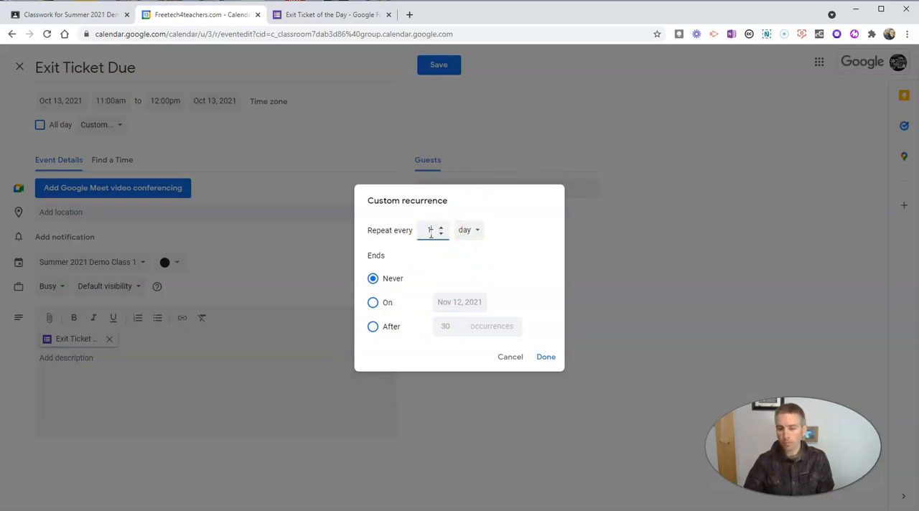
click(468, 230)
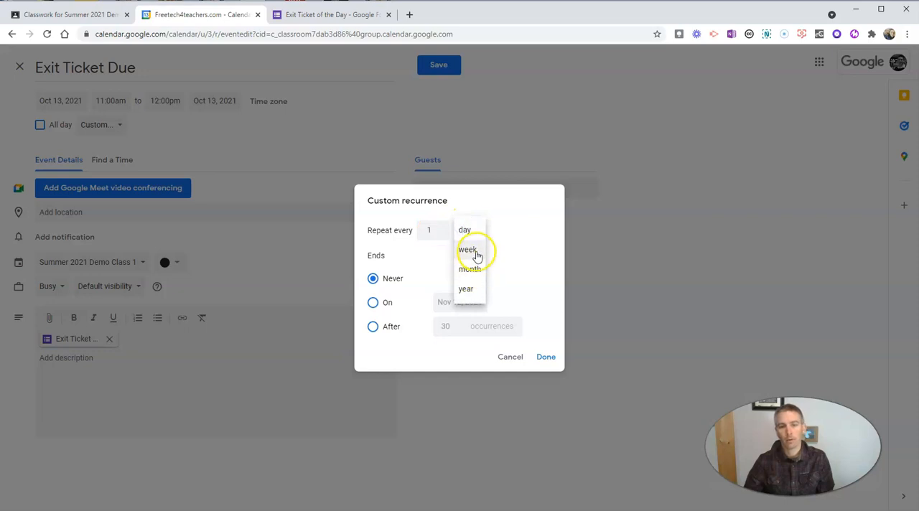
click(468, 250)
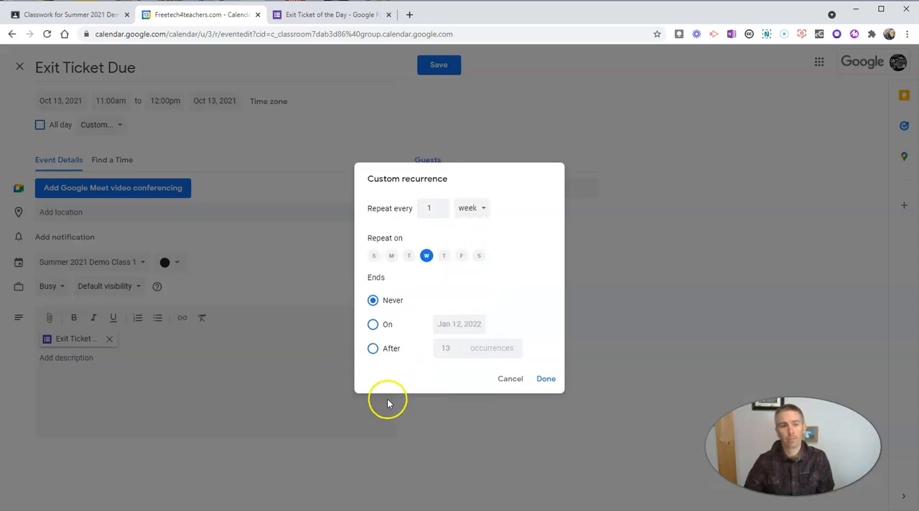
Set the repeat days to Monday, Wednesday and Friday with the recurrence never ending
click(461, 255)
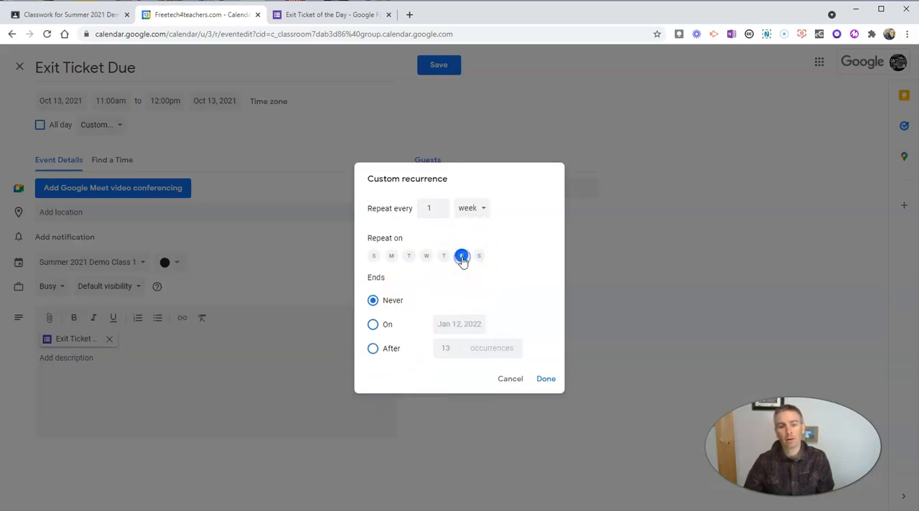
click(373, 325)
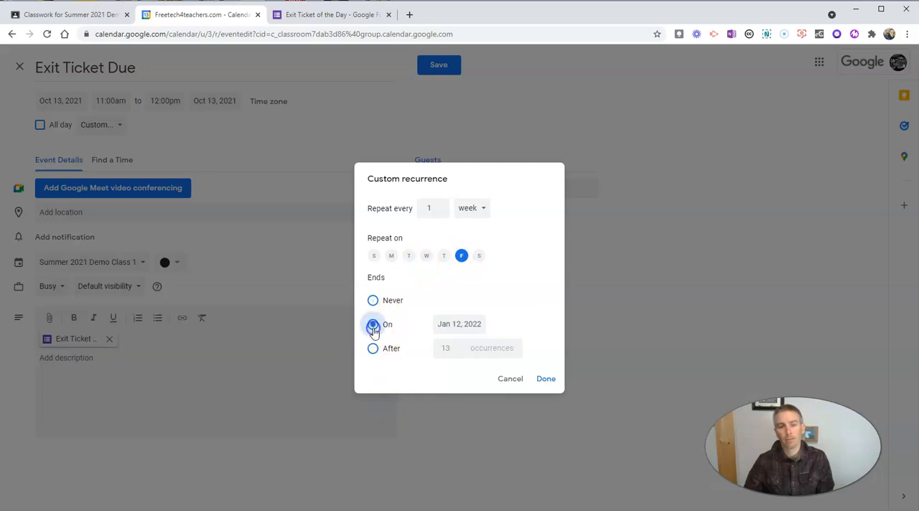
click(426, 255)
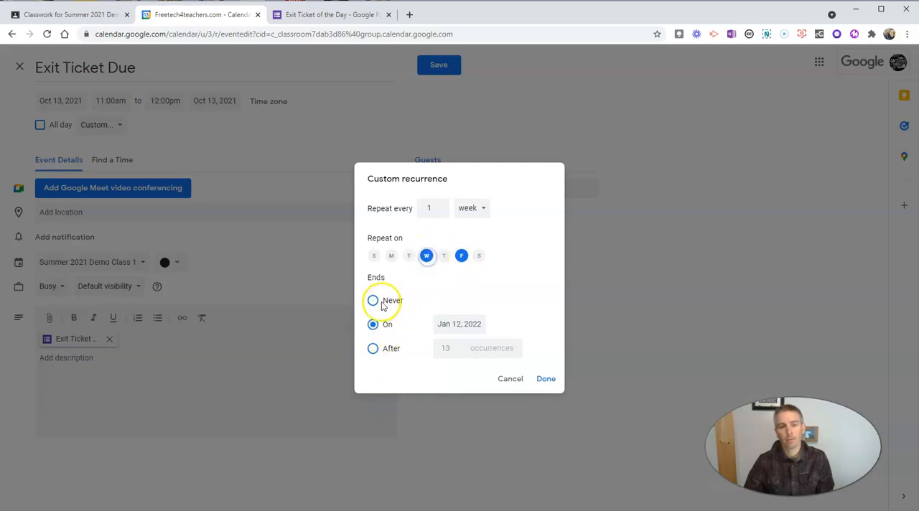
click(390, 255)
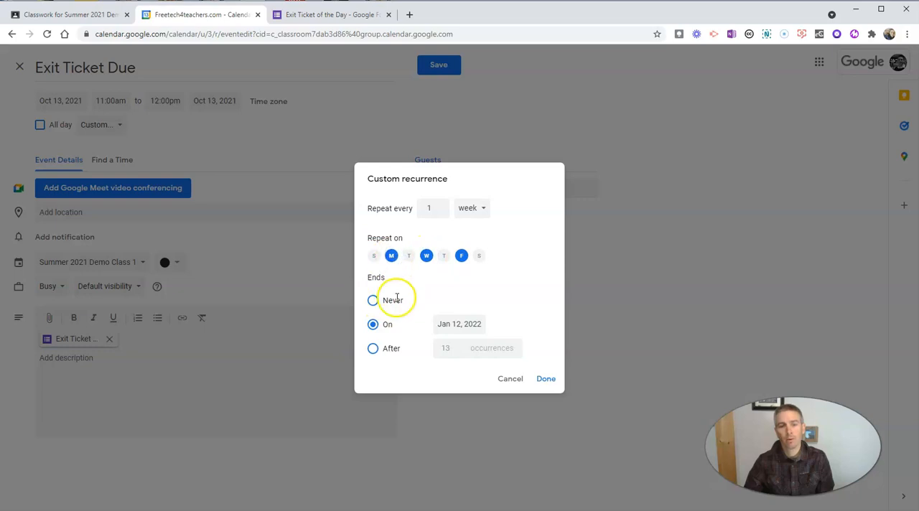
click(460, 324)
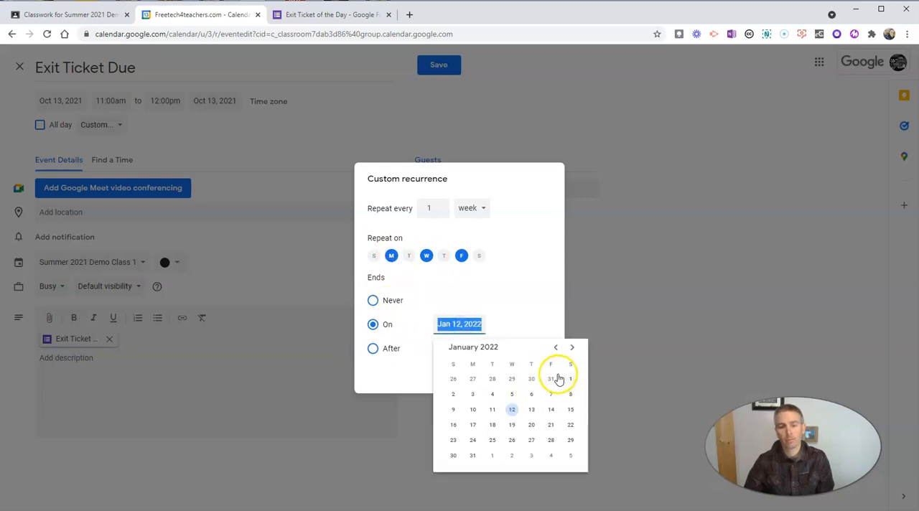
click(552, 424)
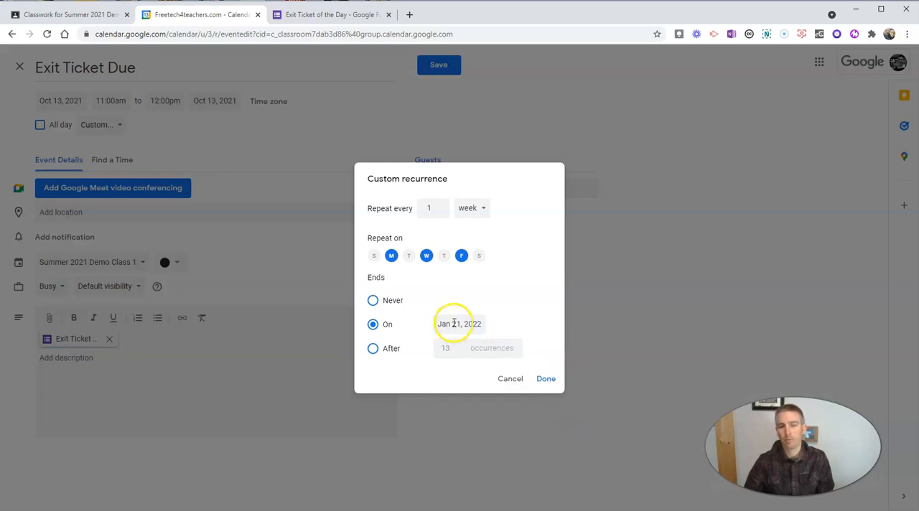
click(374, 300)
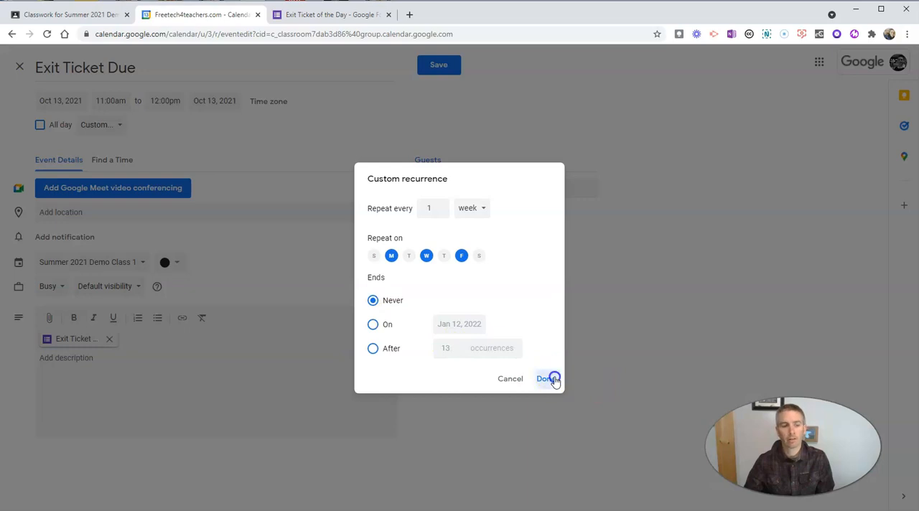
Save Exit Ticket Due repeating Monday, Wednesday, Friday and view next week's occurrences
click(547, 379)
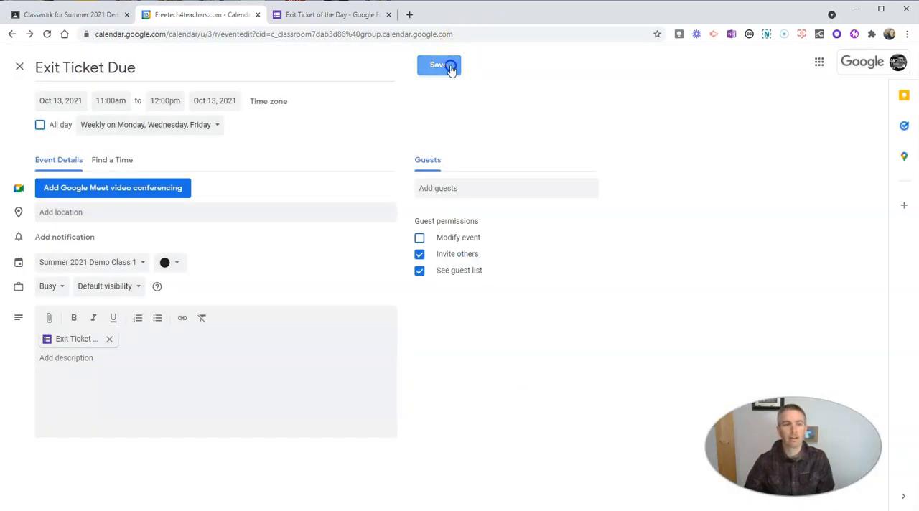
click(439, 65)
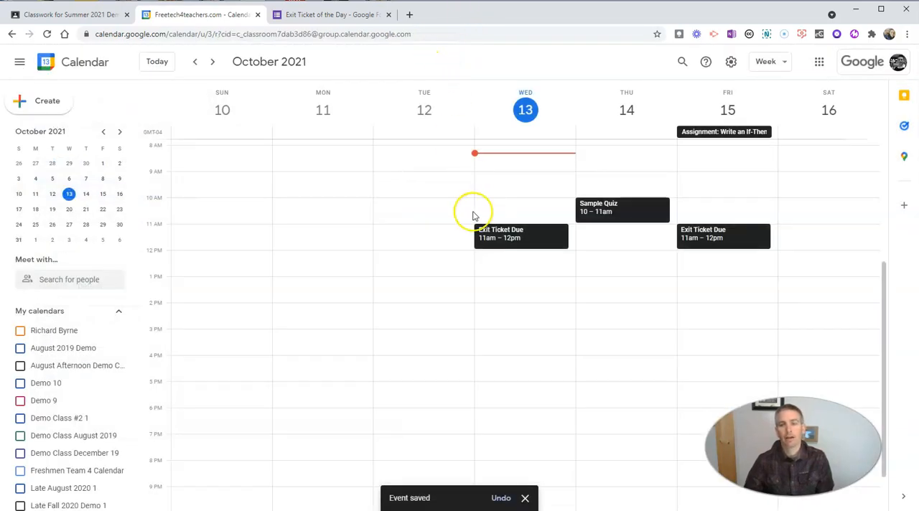
mouse_move(745, 244)
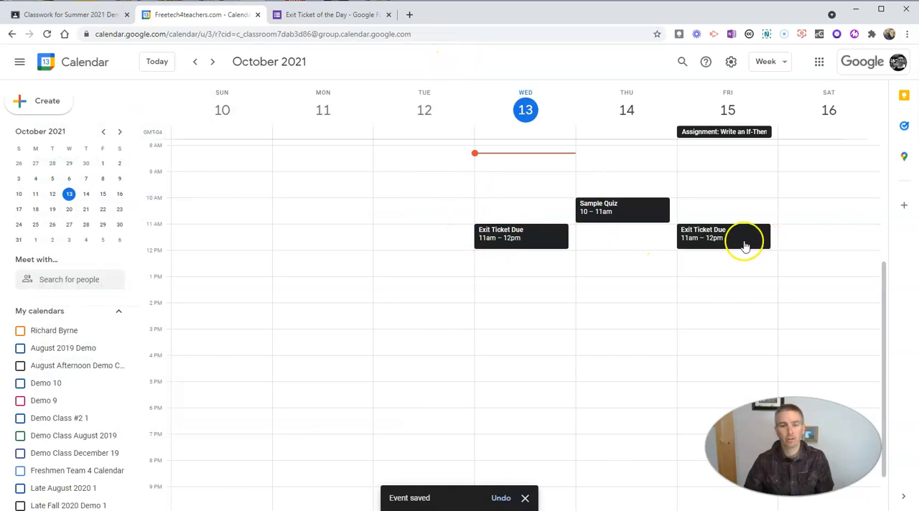
click(212, 61)
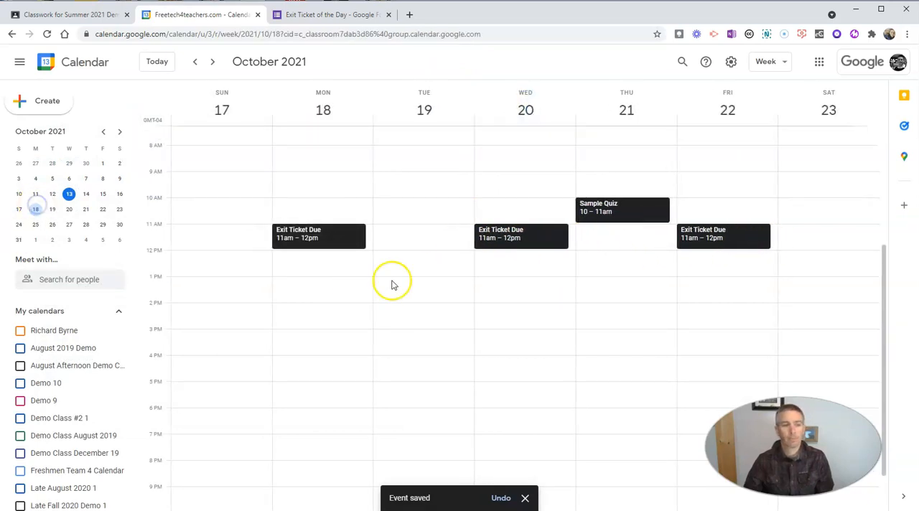
mouse_move(399, 247)
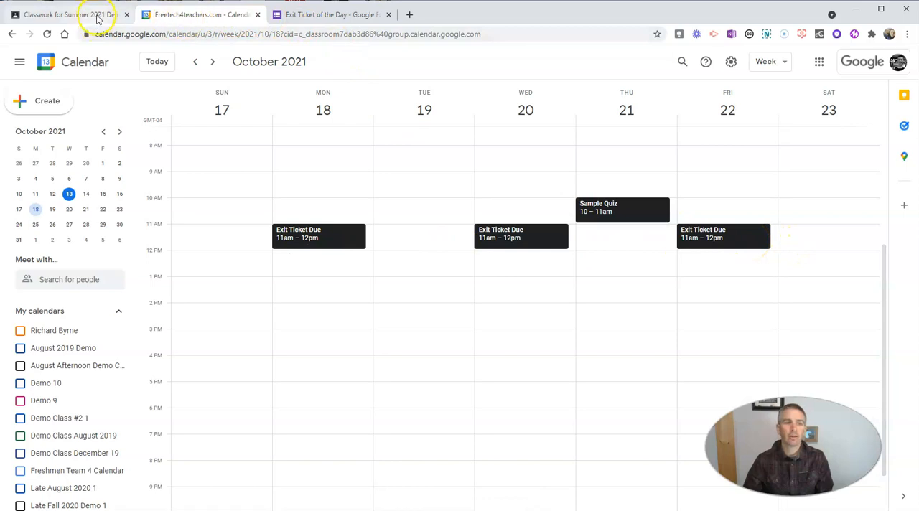
Return to the Summer 2021 Demo Class Classwork list of exit tickets
click(64, 14)
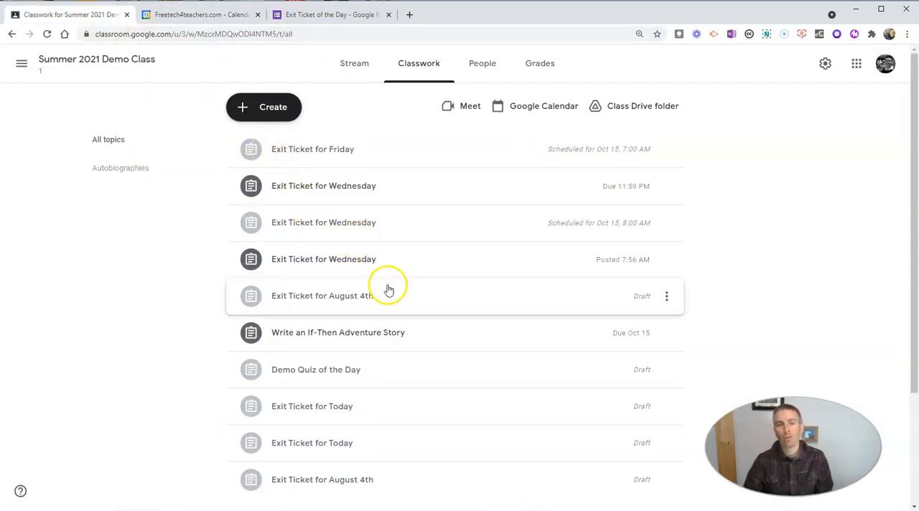
mouse_move(534, 106)
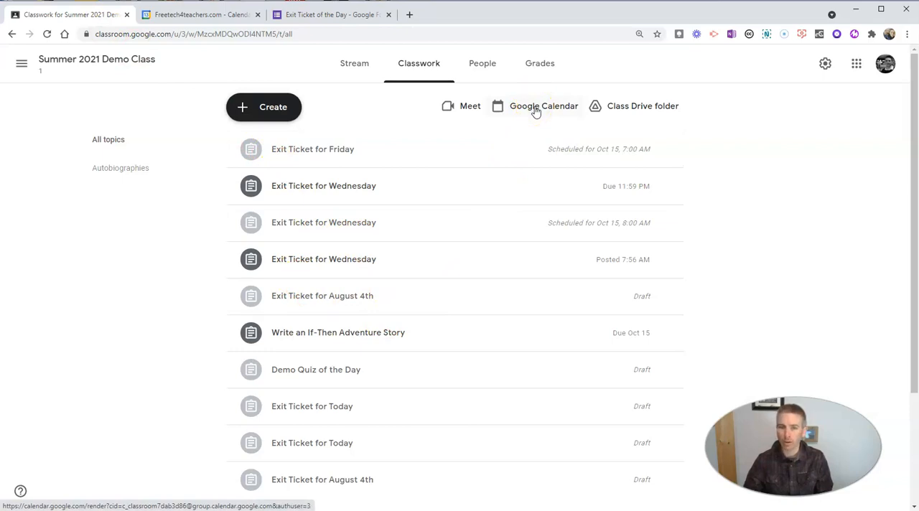
mouse_move(528, 112)
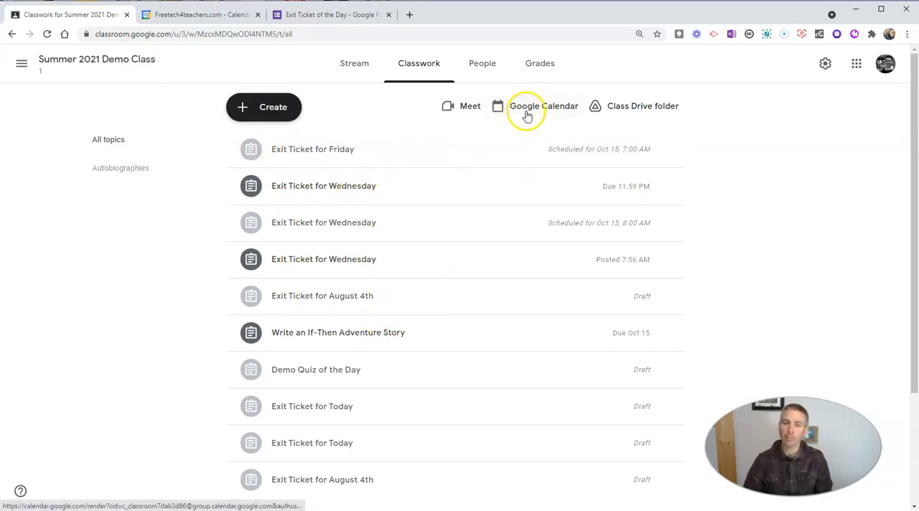
mouse_move(531, 114)
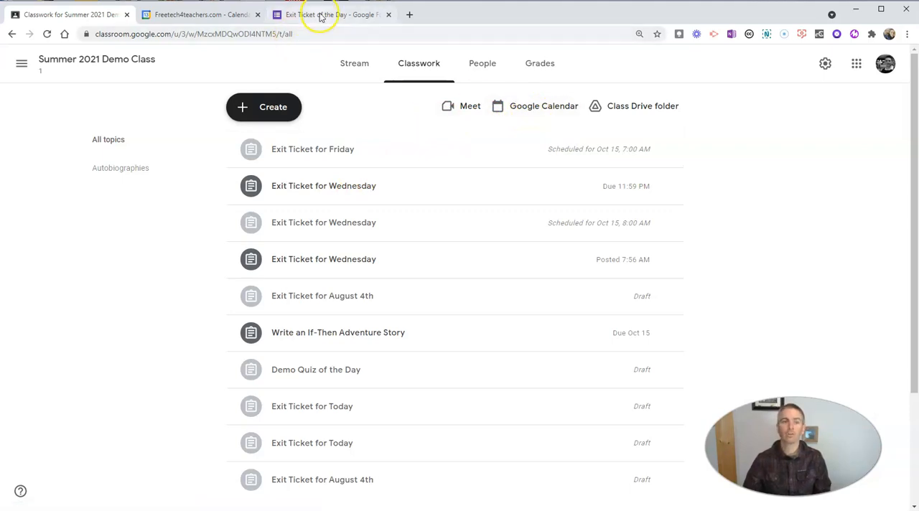
mouse_move(333, 14)
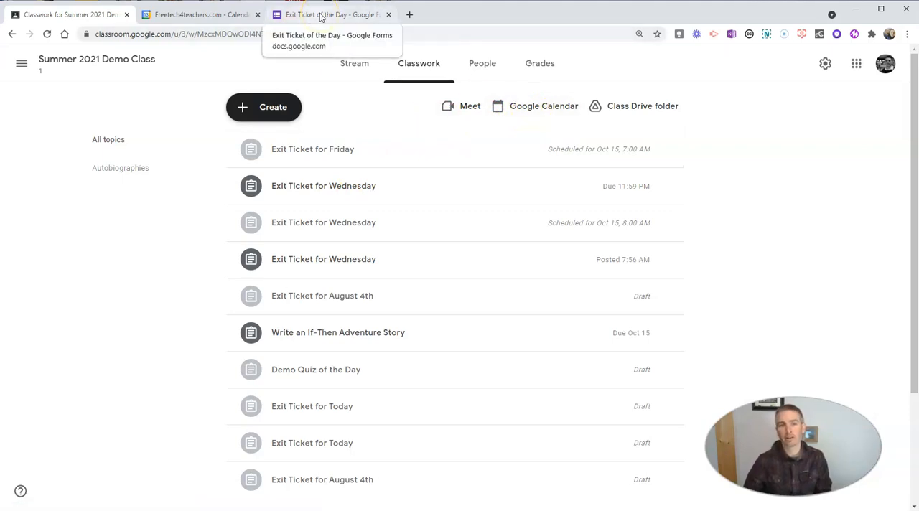